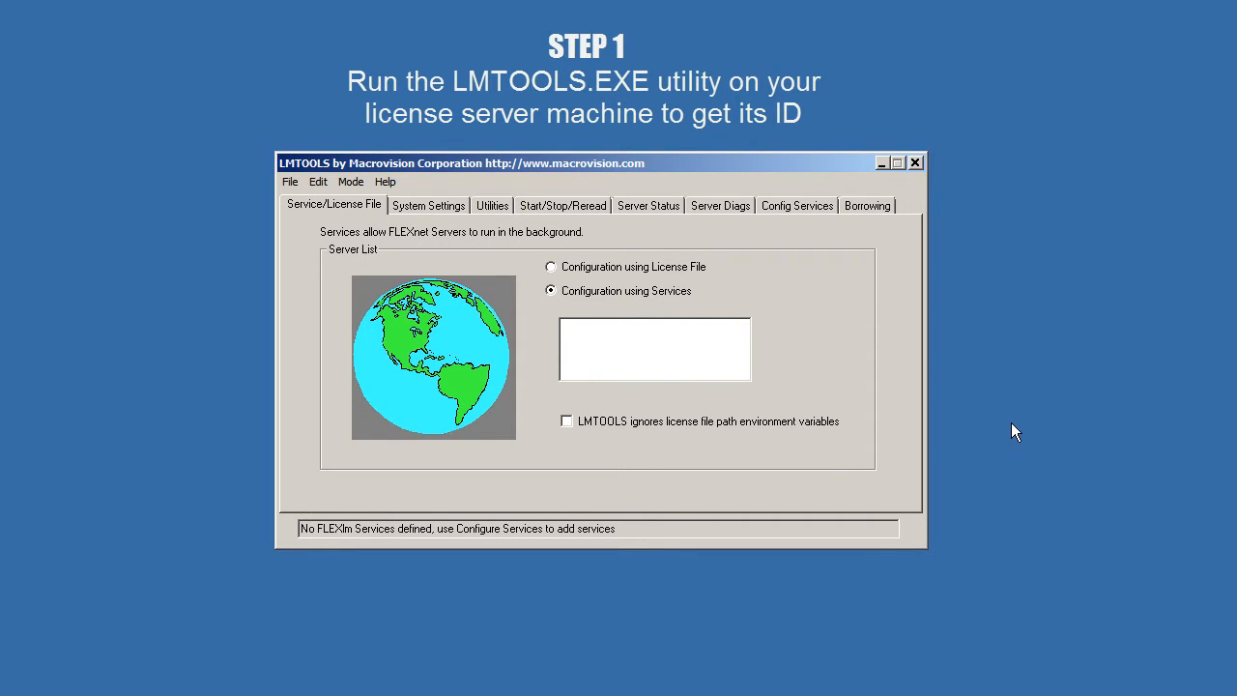
Step: Show the System Settings host IDs and select the Ethernet address value
click(428, 205)
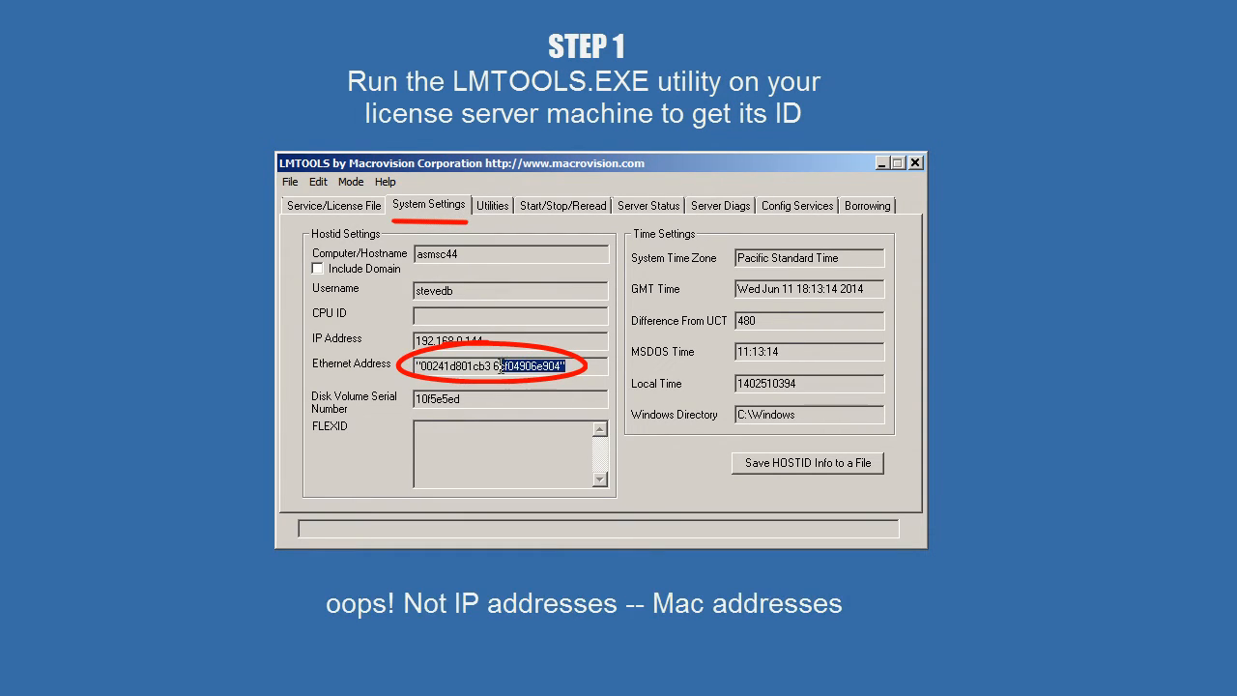
double_click(437, 398)
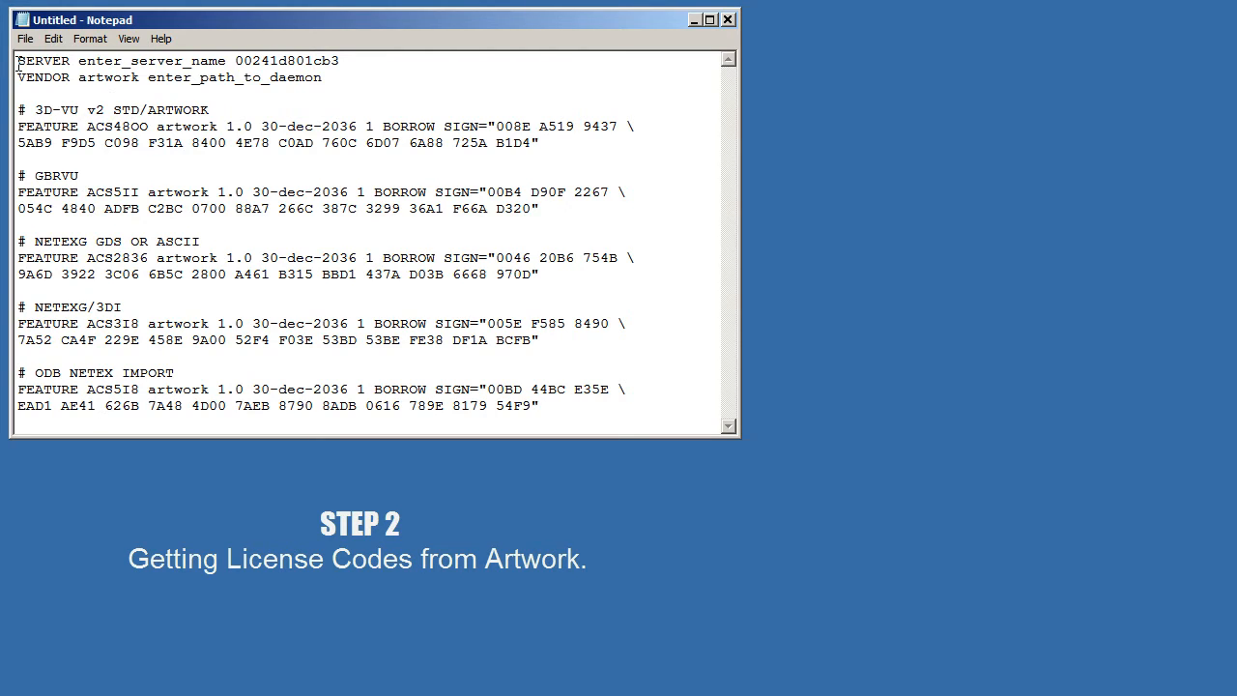
key(Ctrl+a)
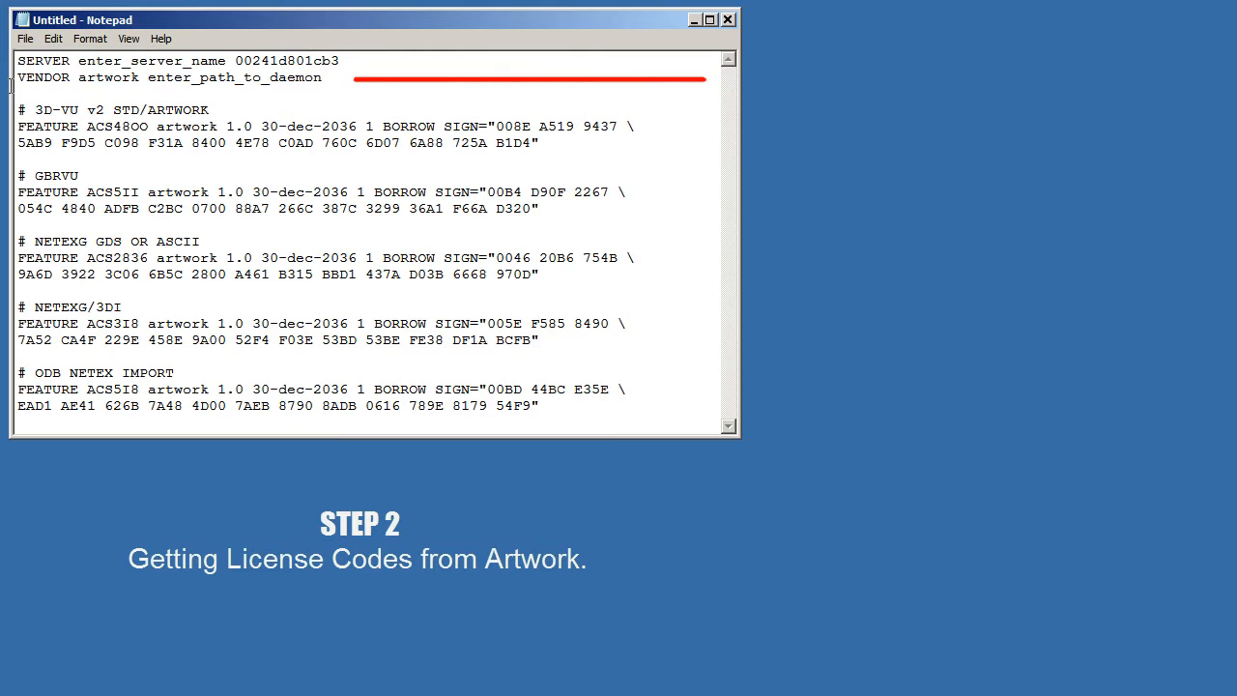
drag(18, 109, 538, 142)
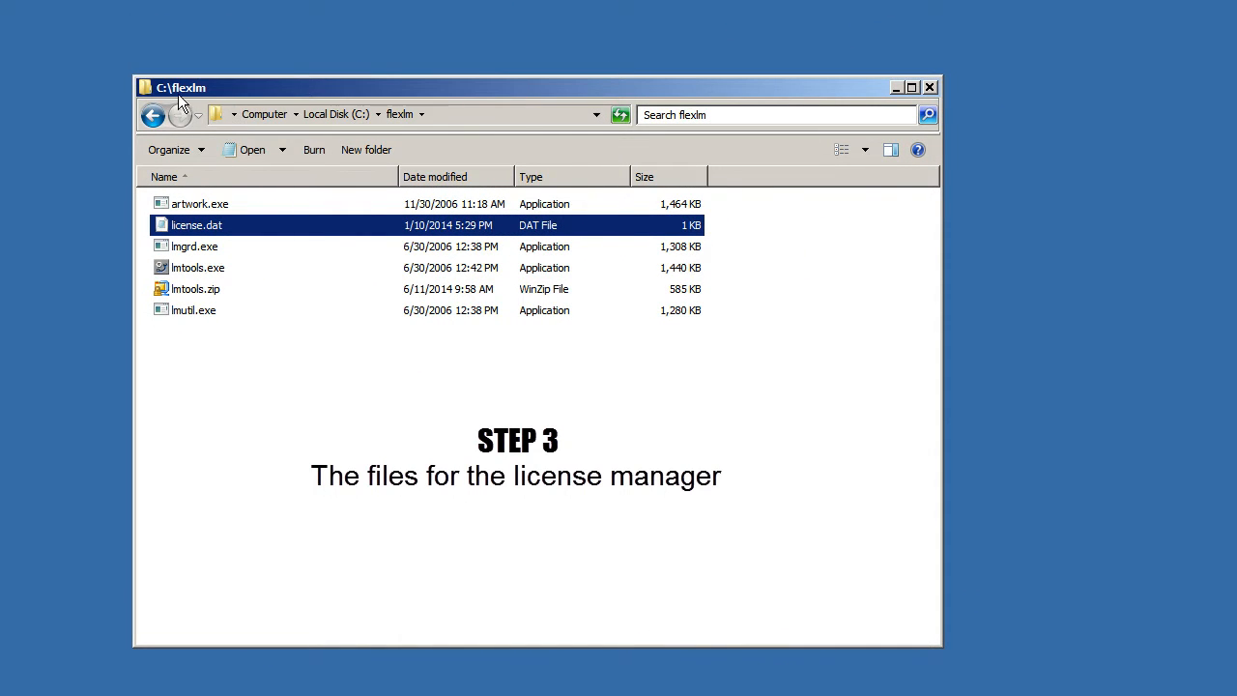
mouse_move(326, 335)
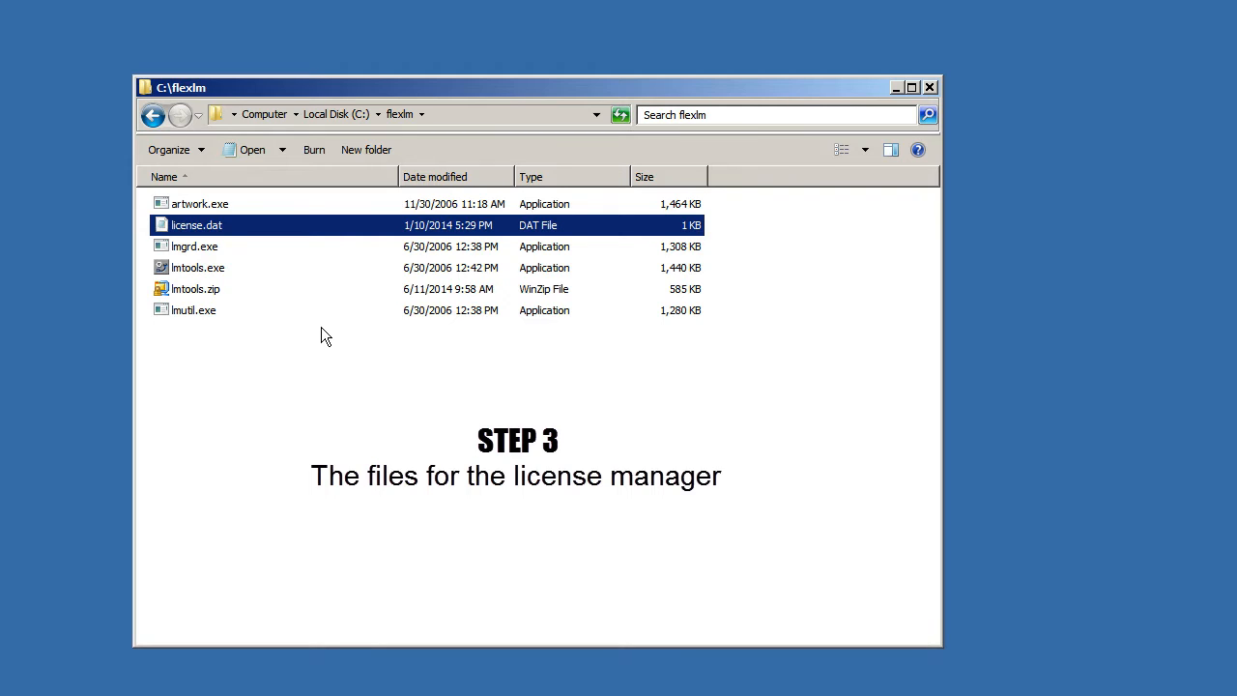
mouse_move(205, 211)
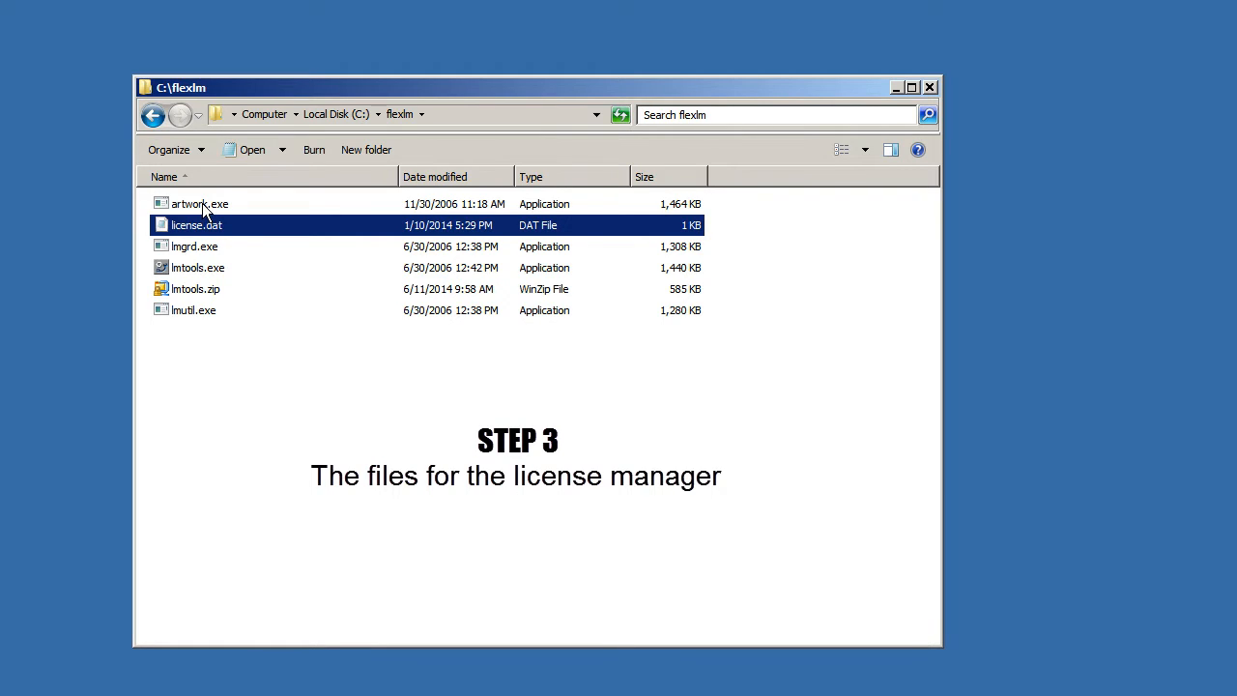
mouse_move(390, 365)
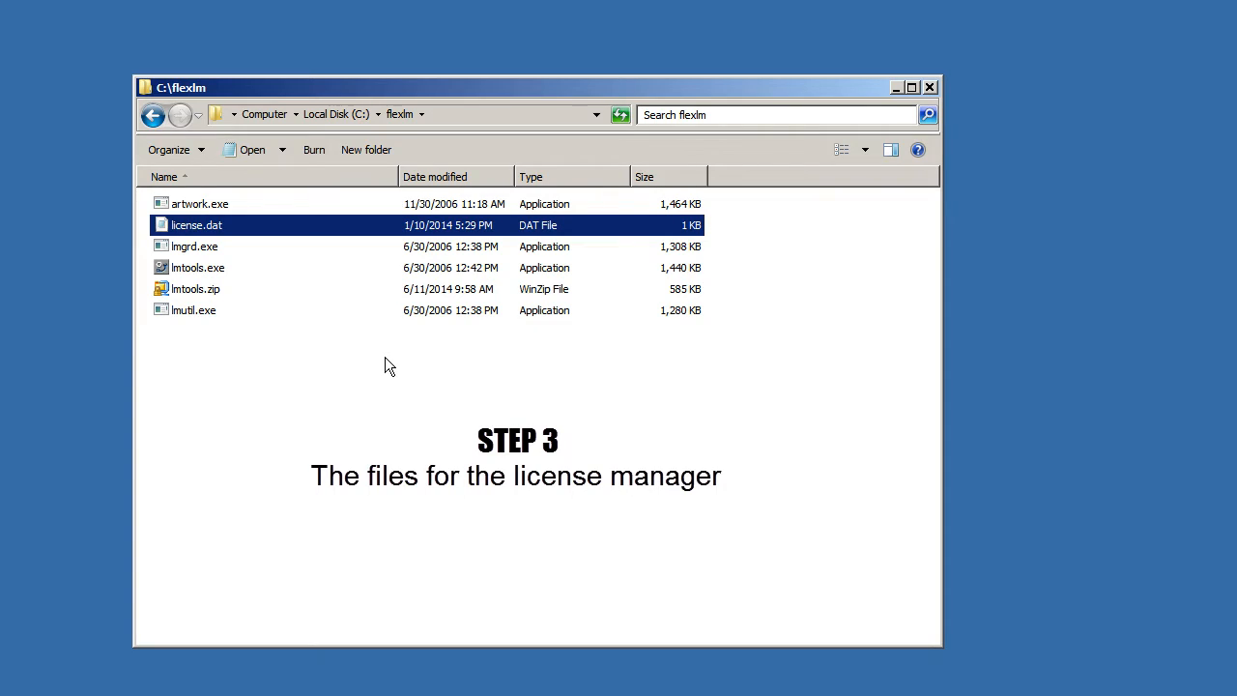
click(200, 203)
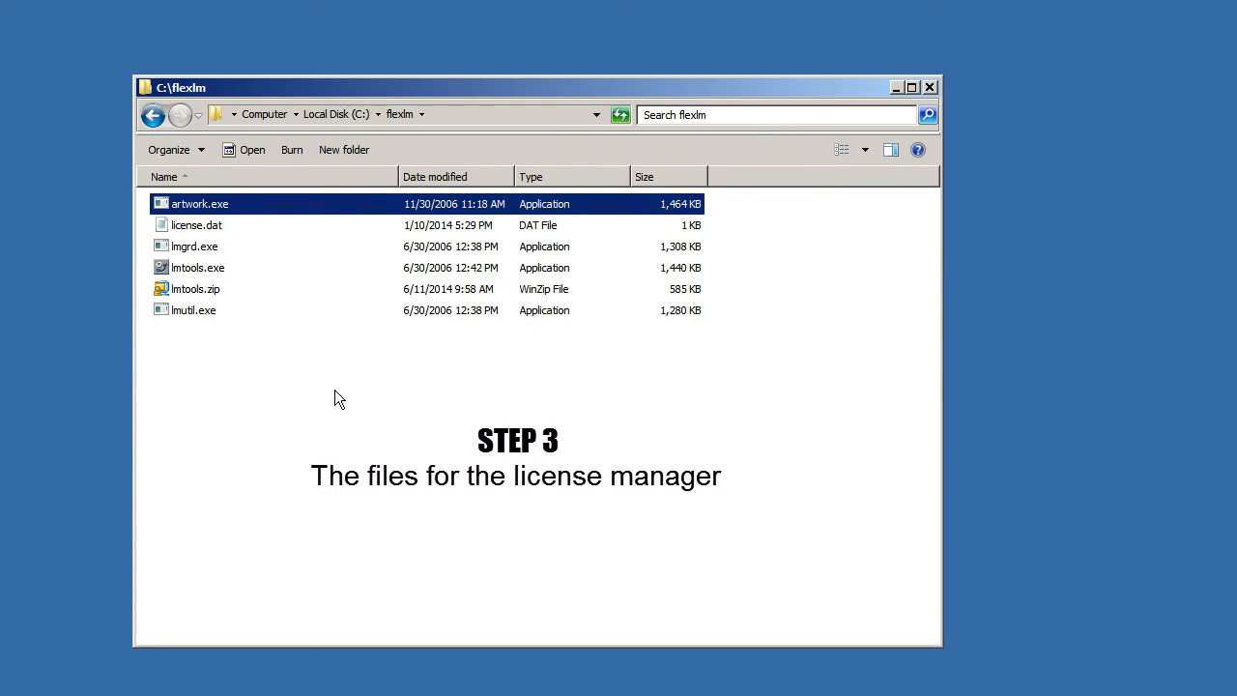
click(196, 224)
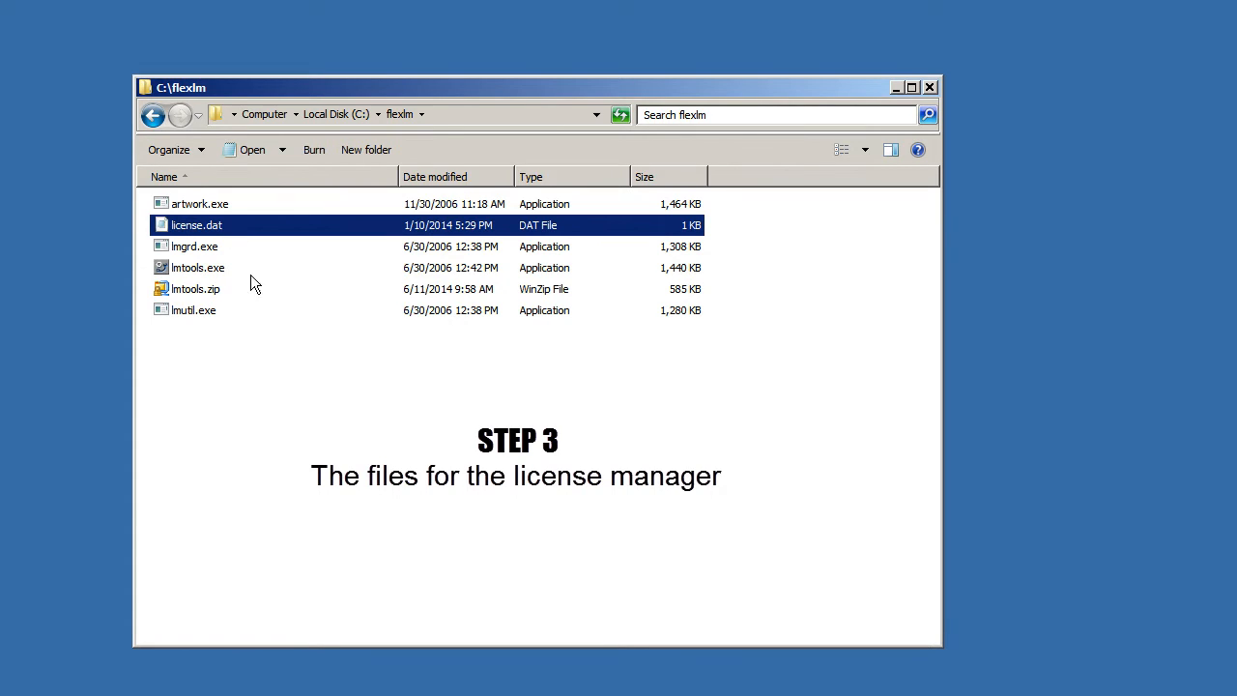
mouse_move(298, 391)
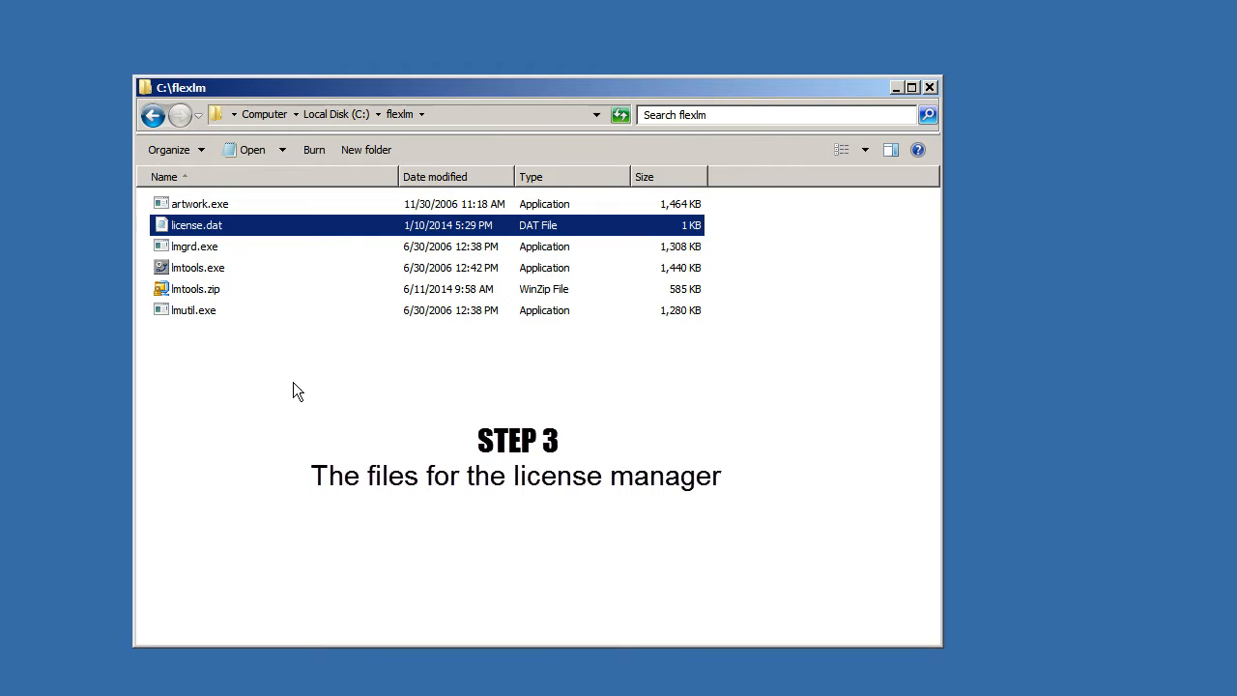
click(195, 246)
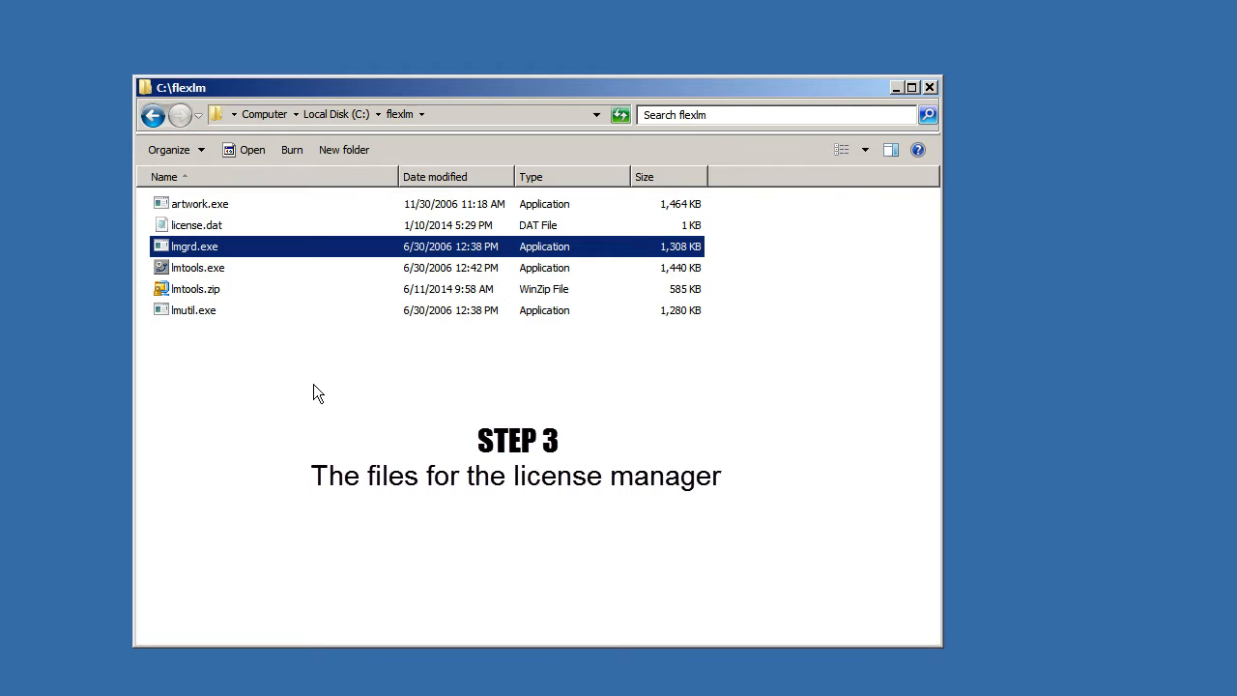
click(197, 268)
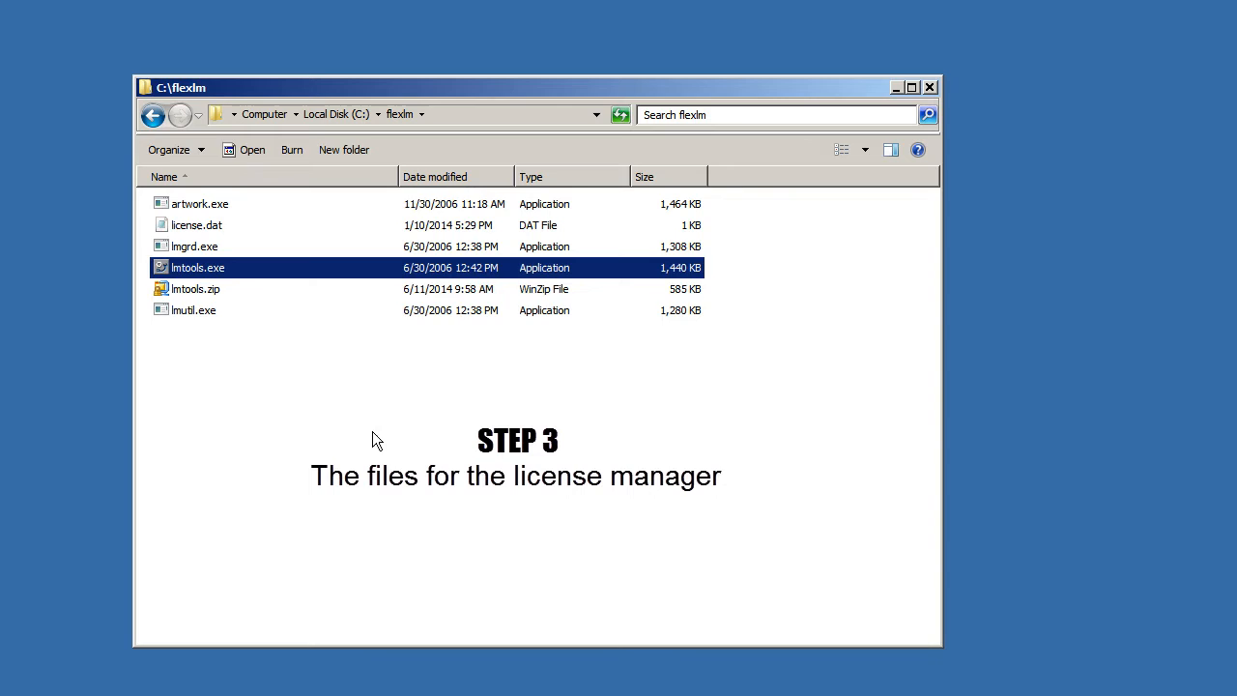
click(195, 288)
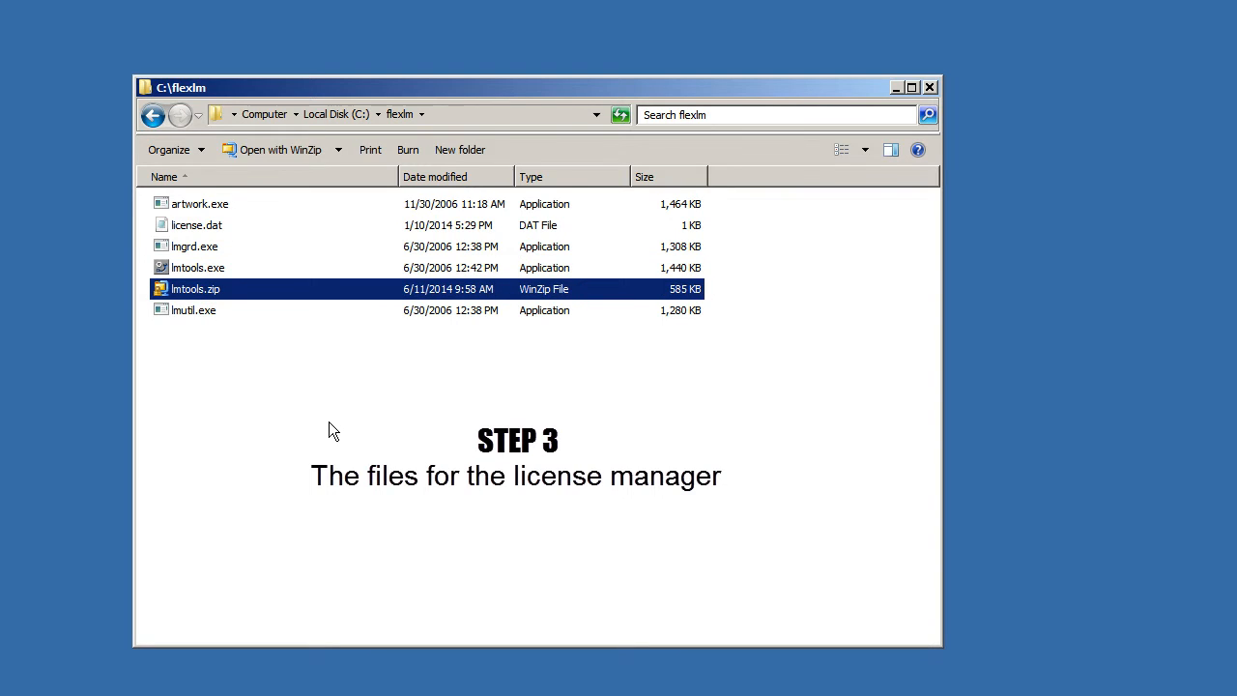
click(193, 309)
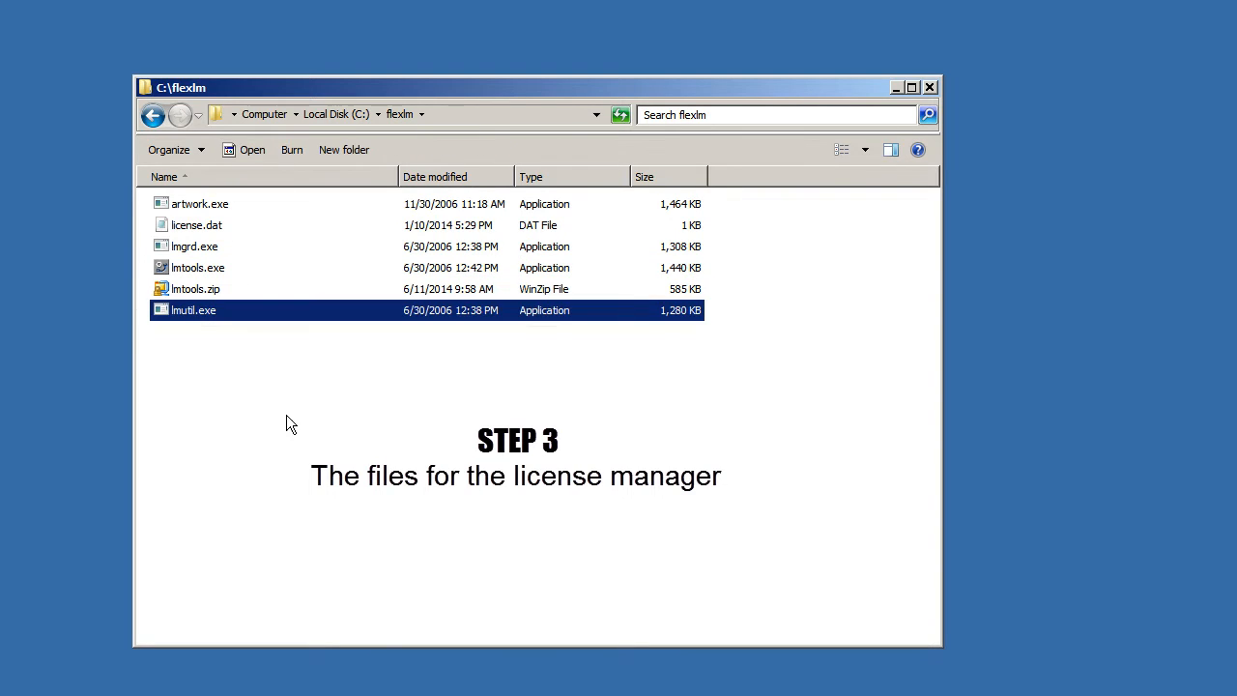
mouse_move(284, 407)
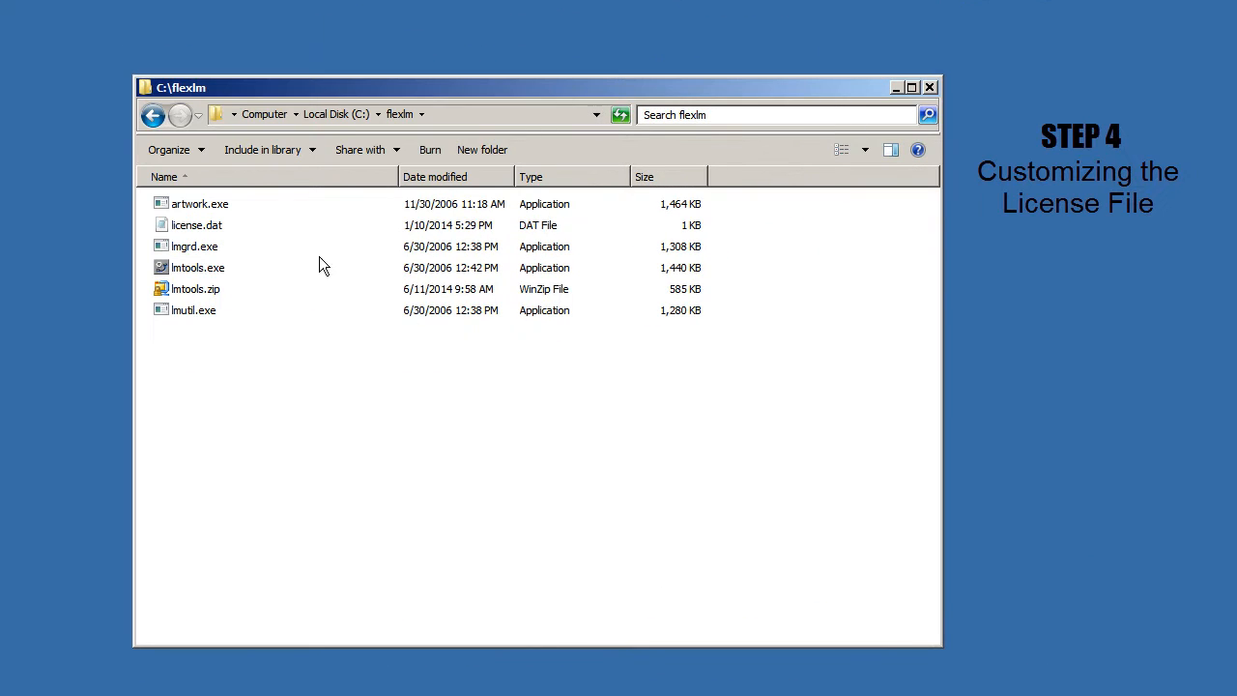
mouse_move(252, 290)
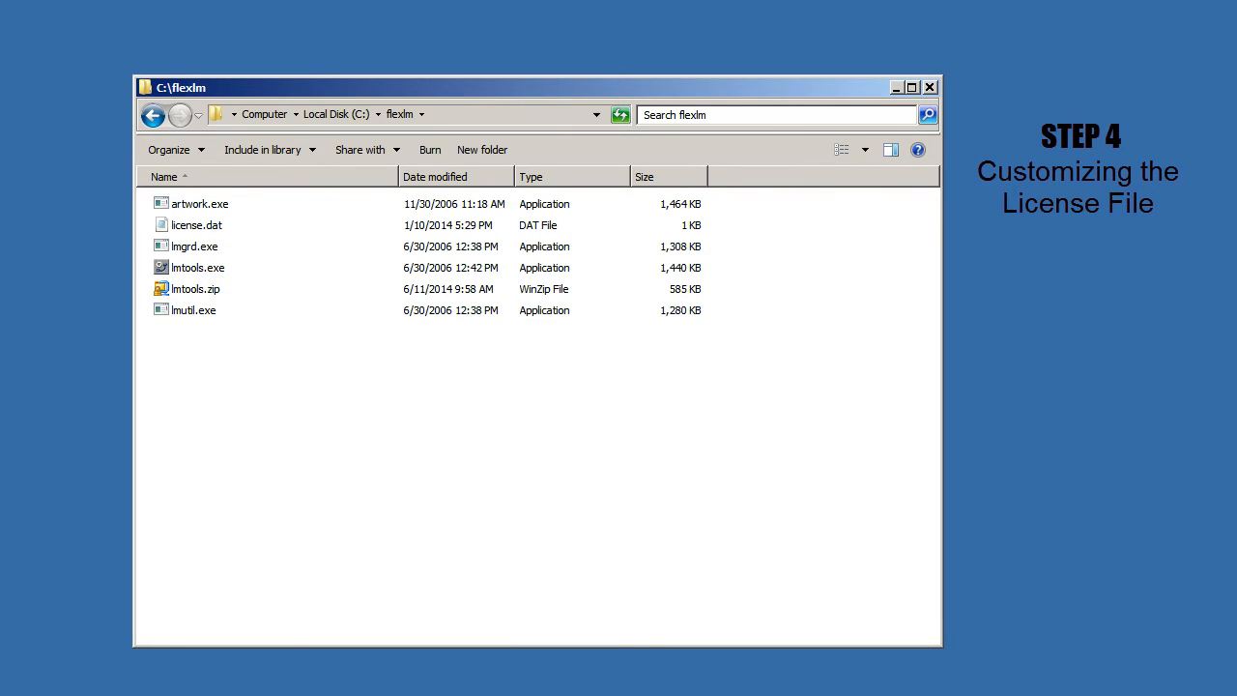
Step: Open C:\flexlm\license.dat in Notepad
double_click(196, 224)
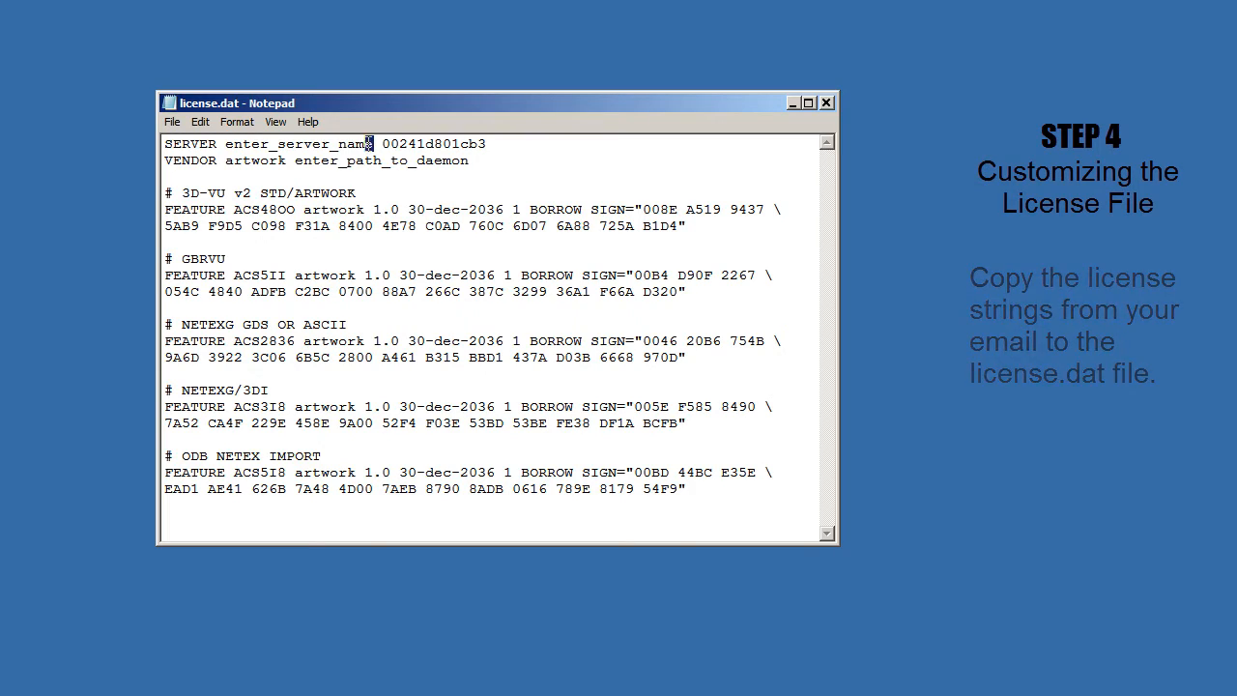
Step: Set the SERVER line's host name to asmsc44 and its port to 1701
double_click(298, 143)
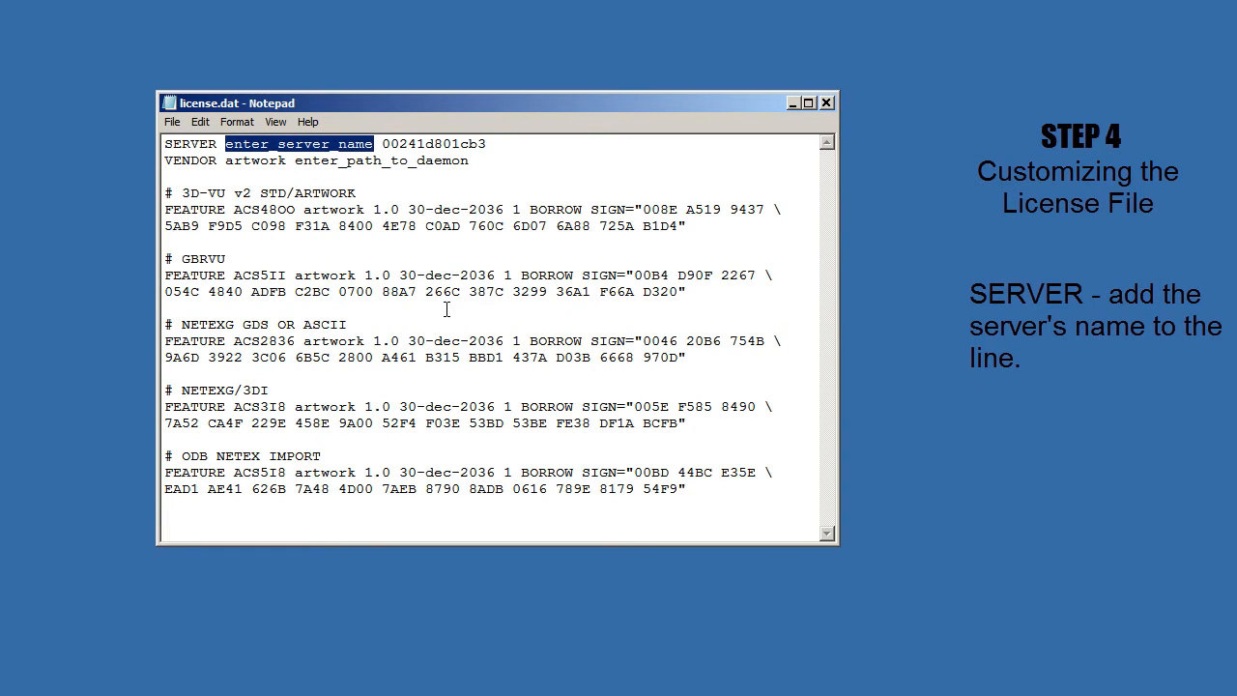
text(as)
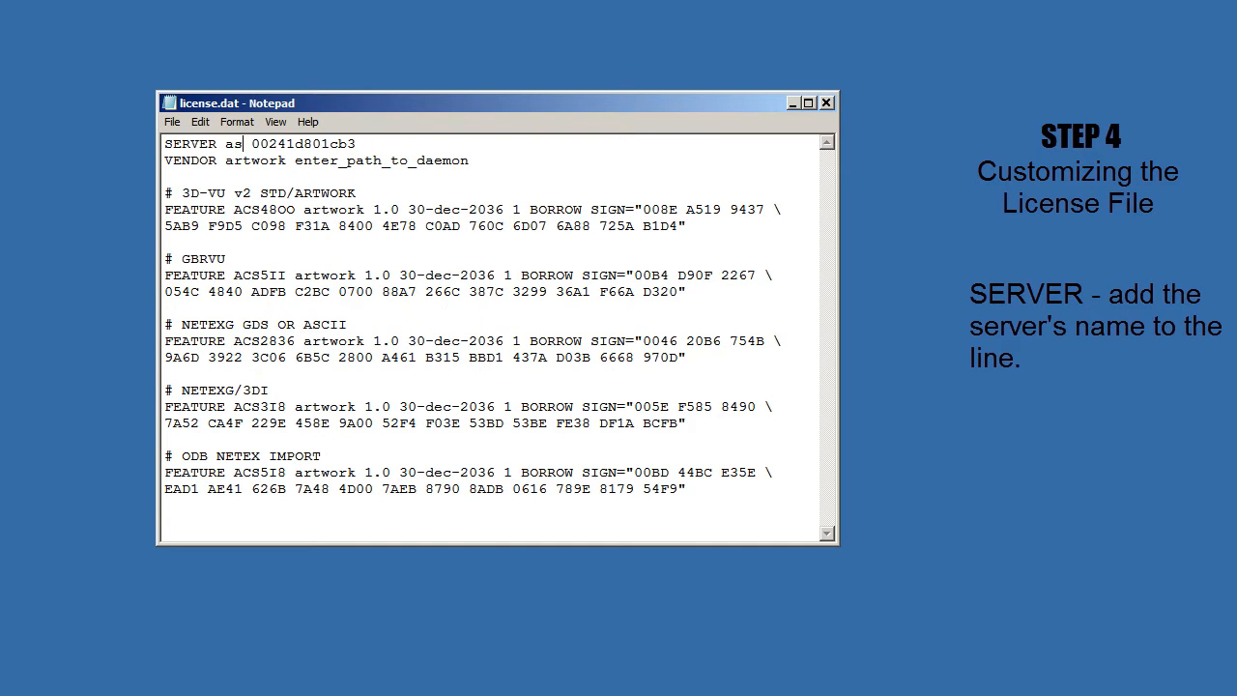
text(msc4)
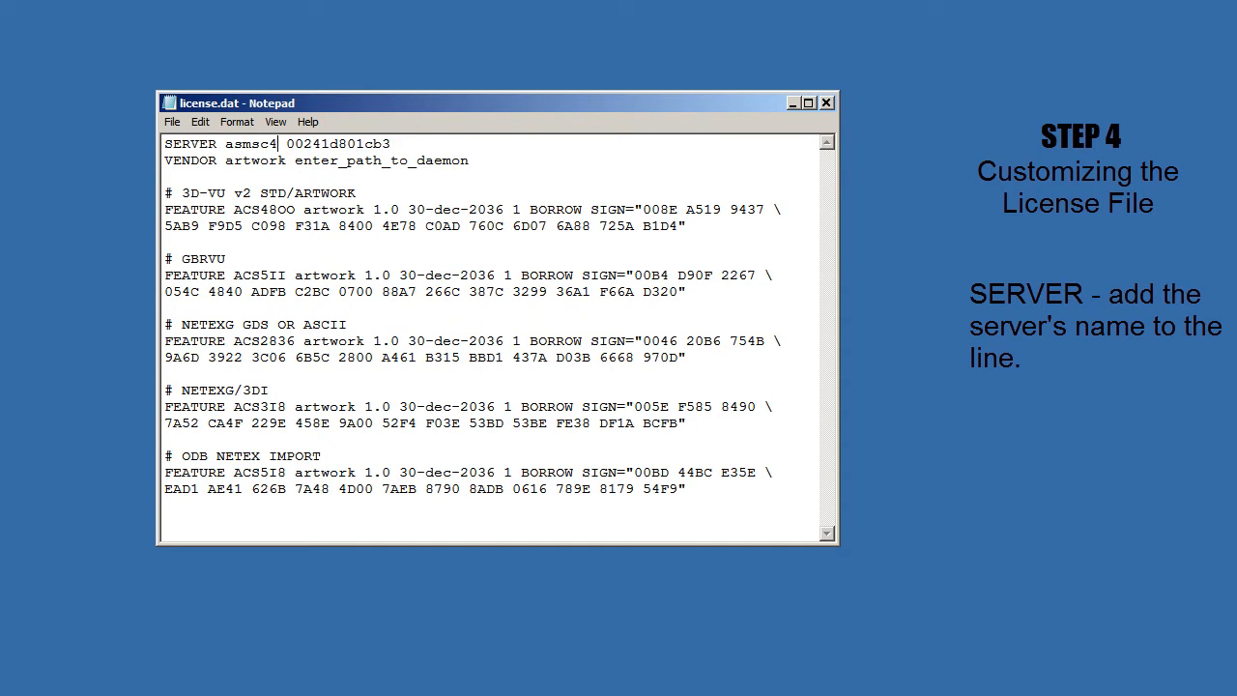
text(4)
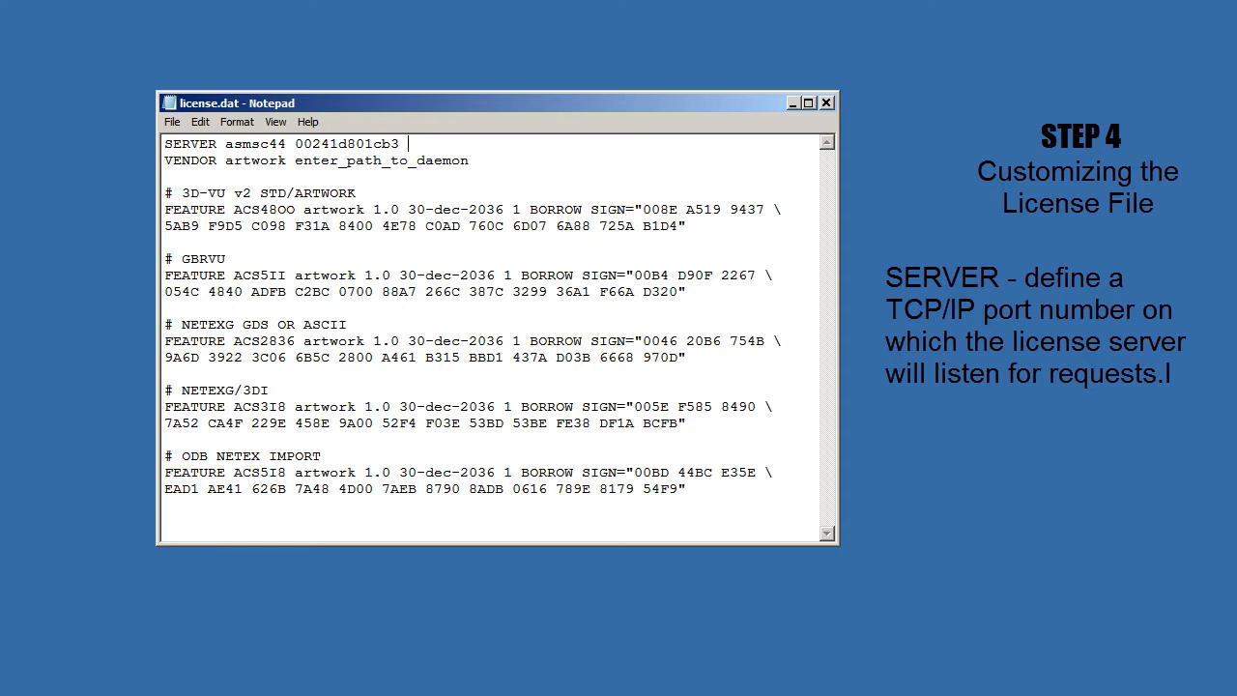
text(170)
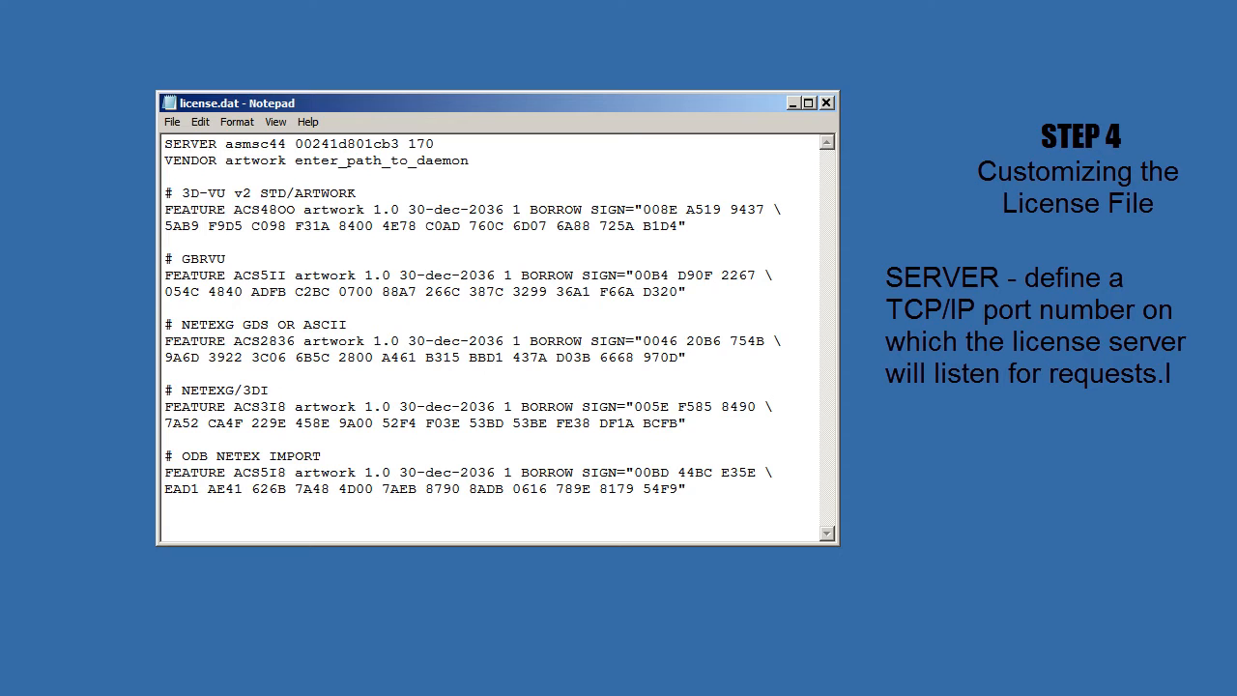
text(1)
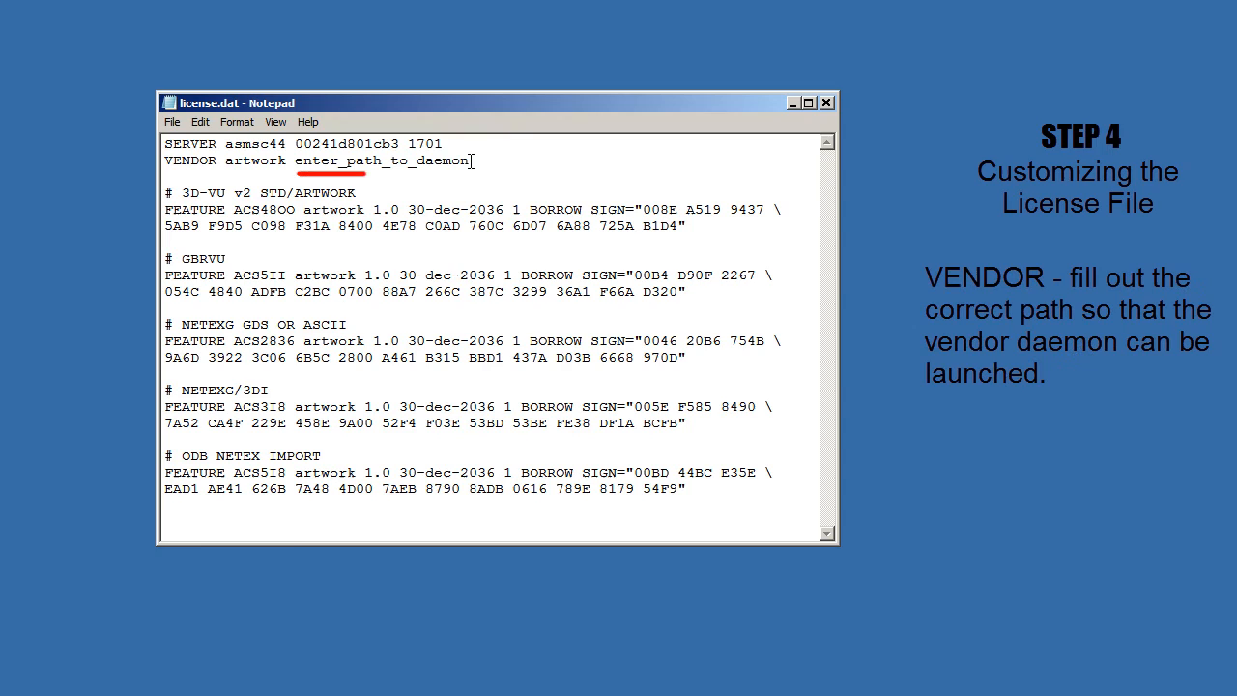
Step: Replace the VENDOR line's enter_path_to_daemon placeholder with c:\flexlm\artwork.exe
double_click(384, 161)
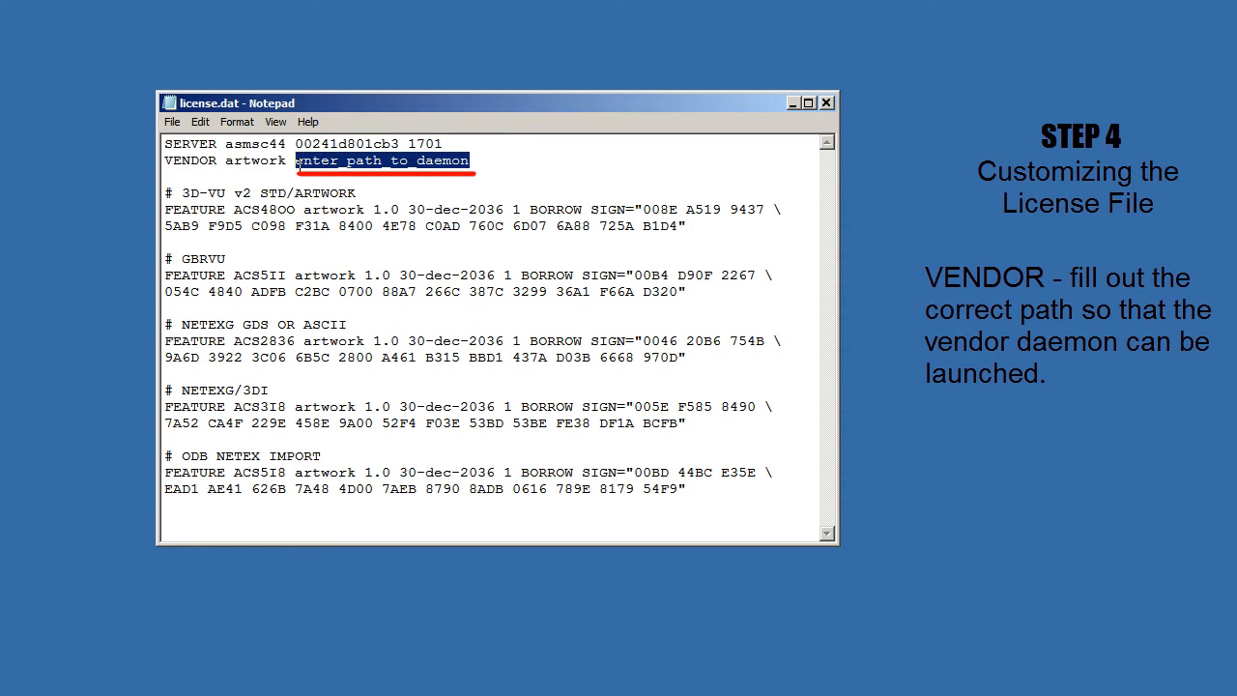
text(c:)
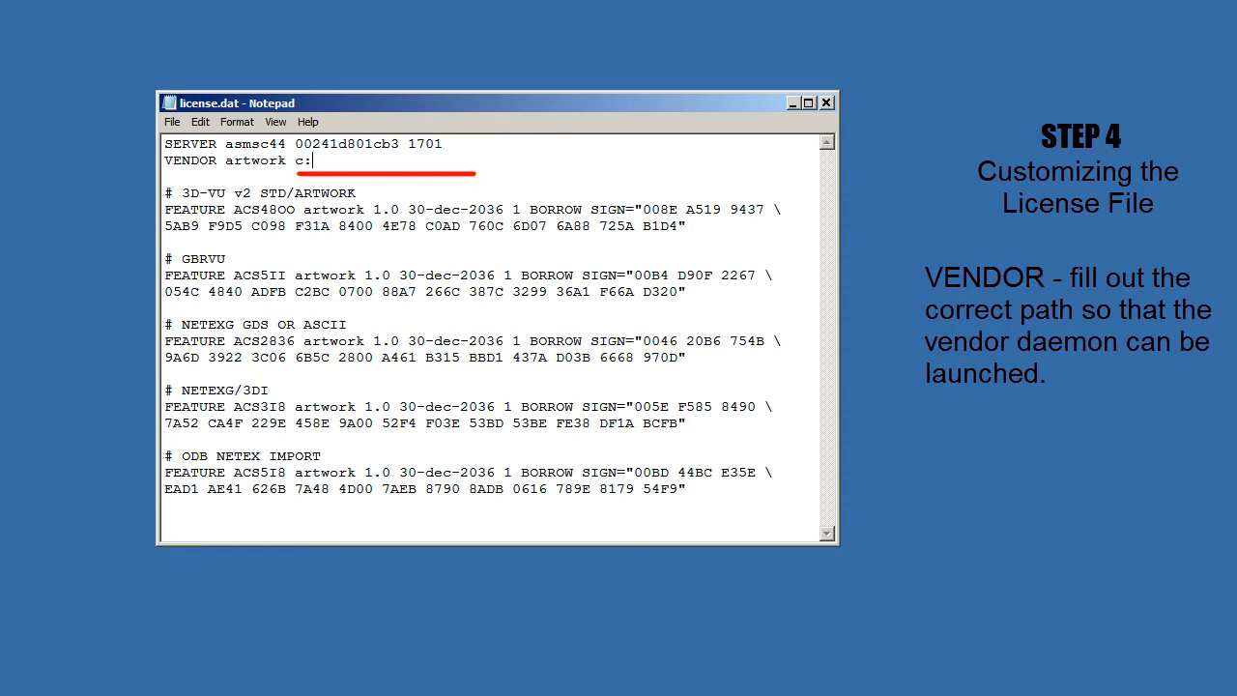
text(\f)
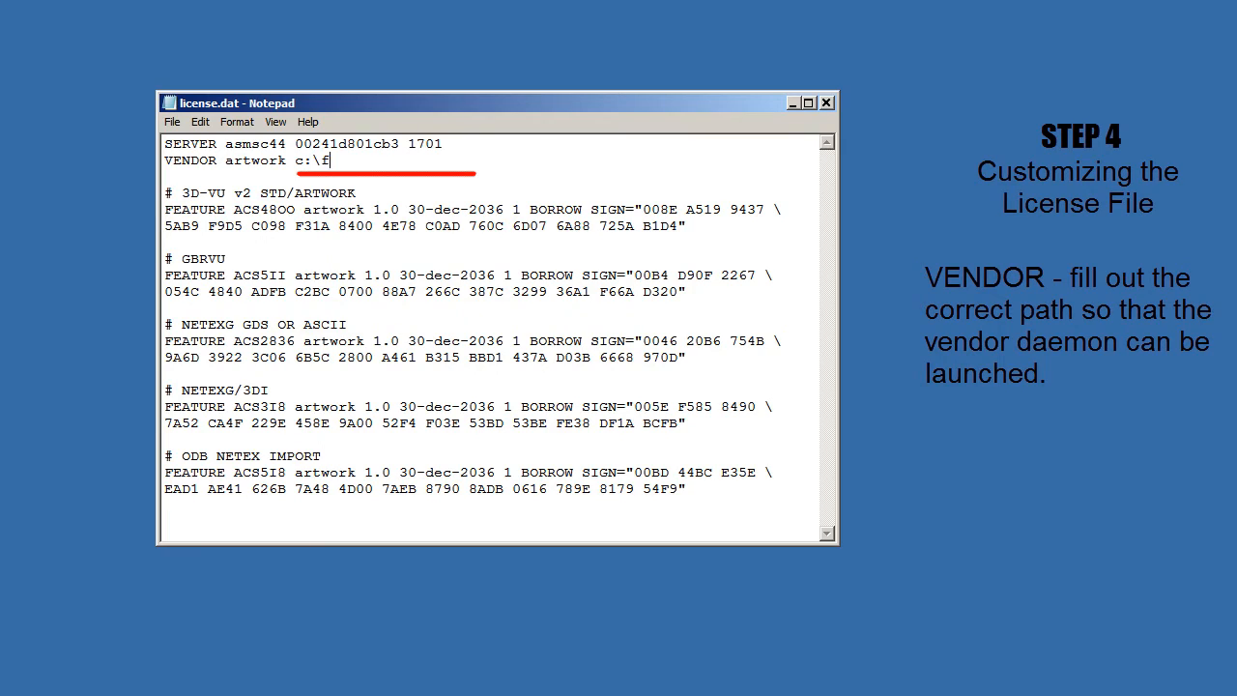
text(lexlm)
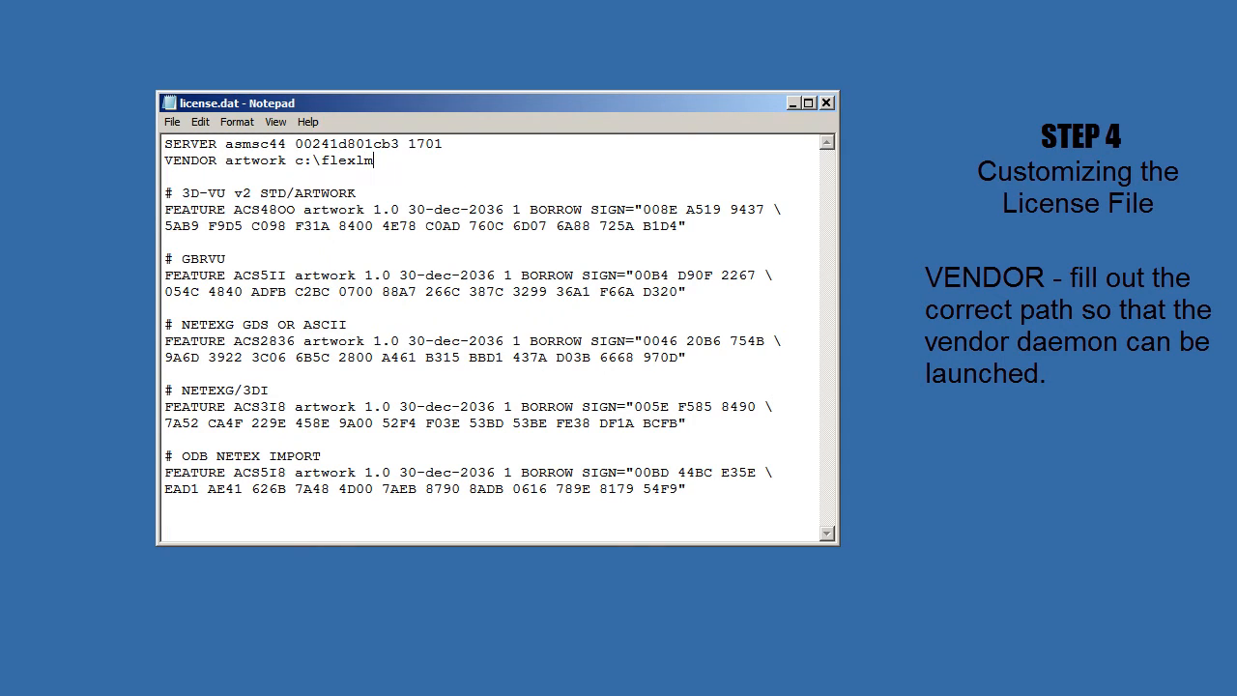
text(\art)
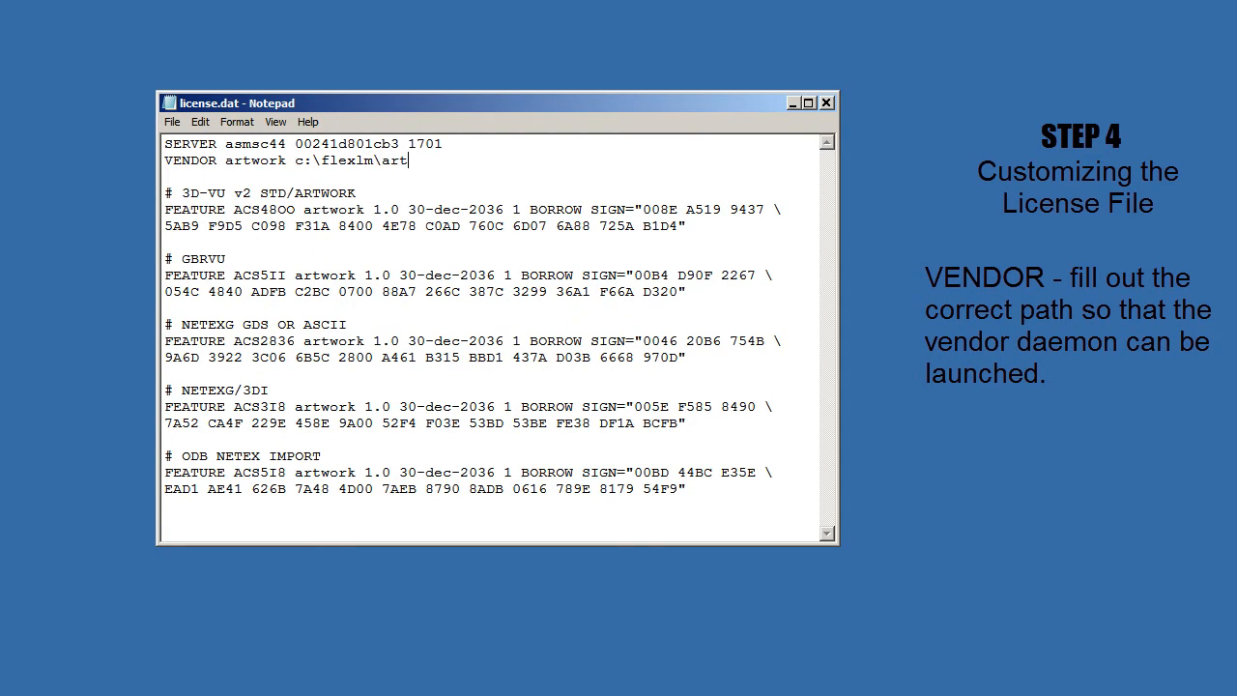
text(work.exe)
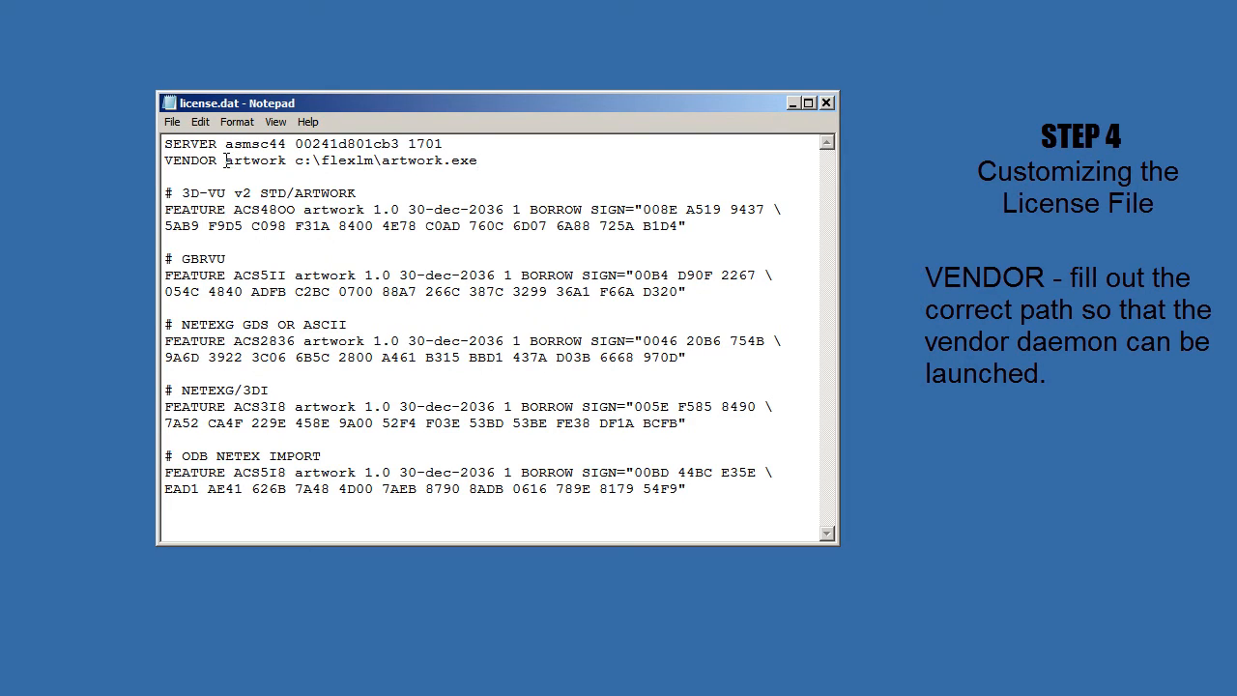
double_click(386, 160)
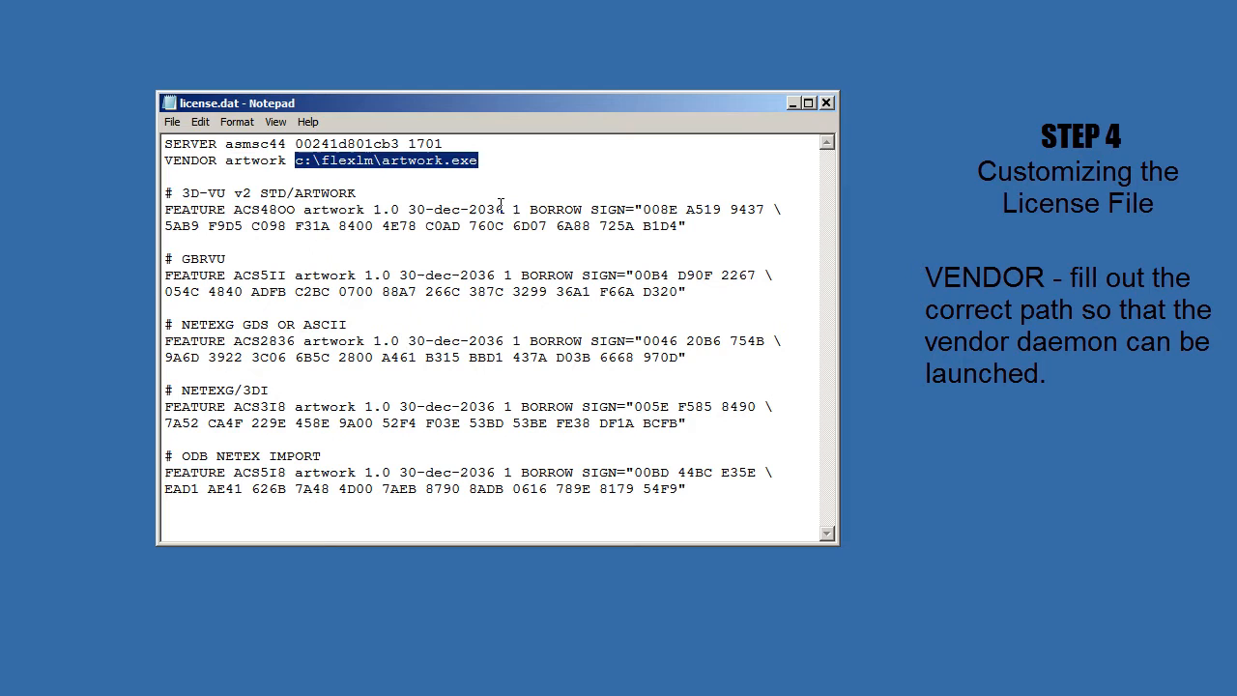
click(172, 122)
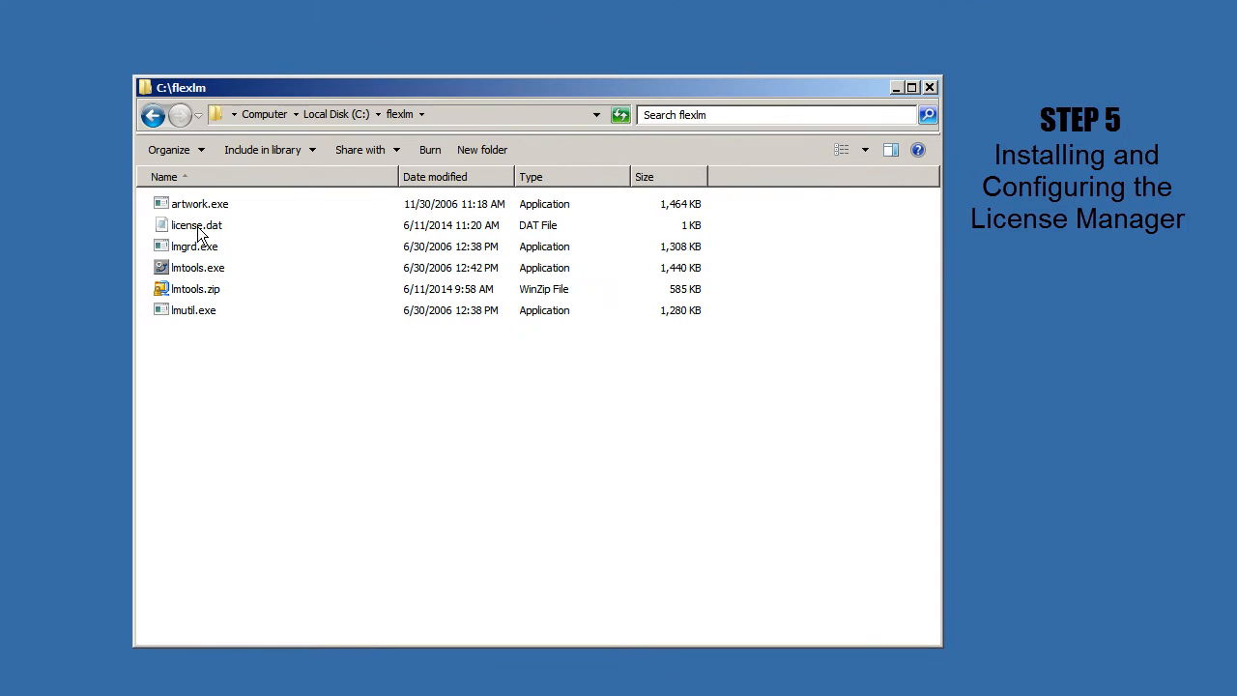
mouse_move(215, 279)
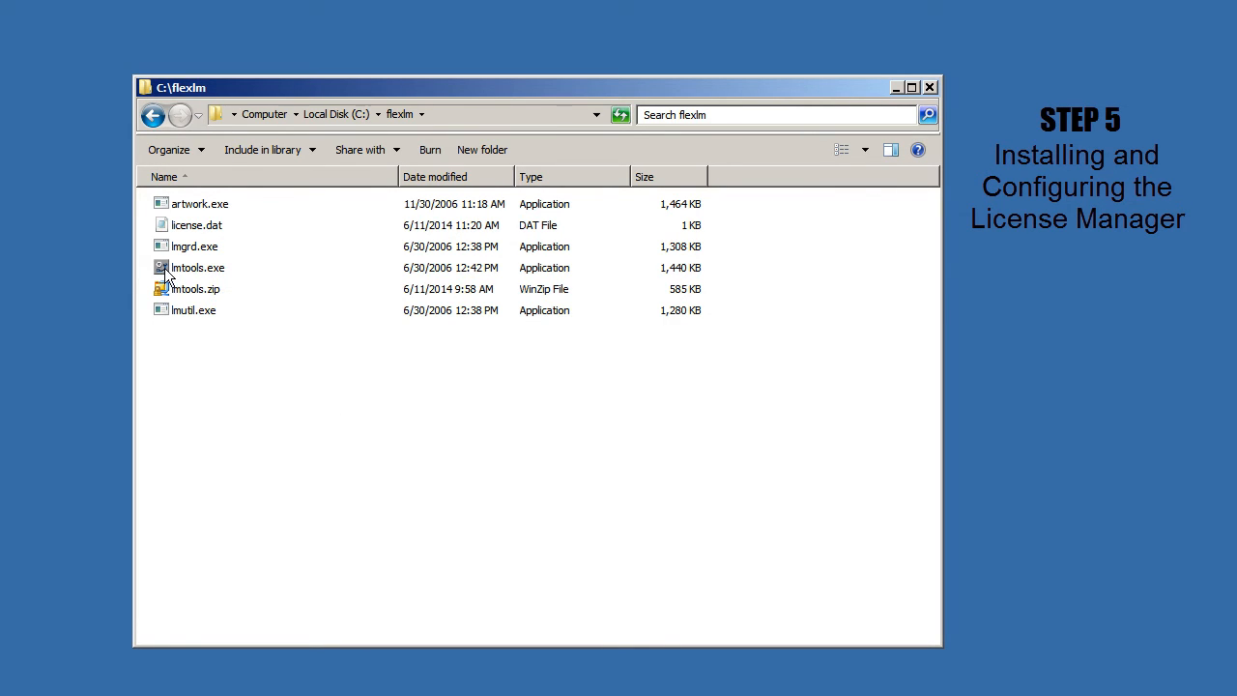
Step: Launch lmtools.exe from C:\flexlm using its context menu Open command
right_click(196, 268)
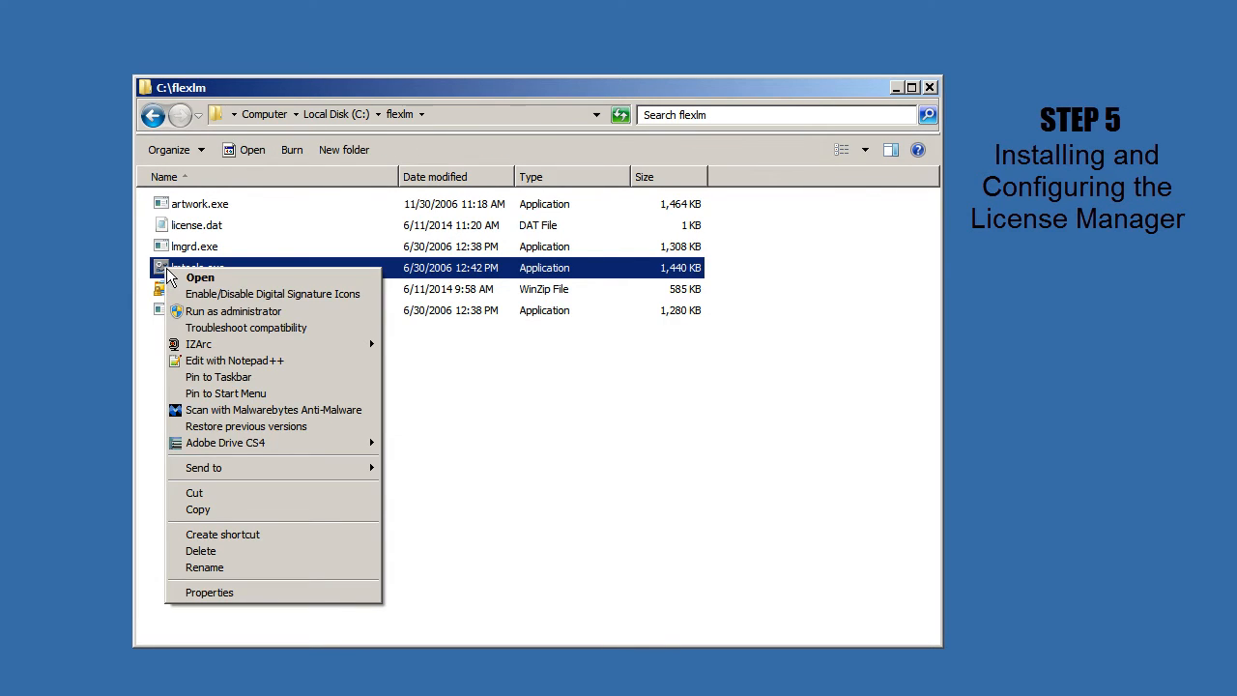
click(234, 311)
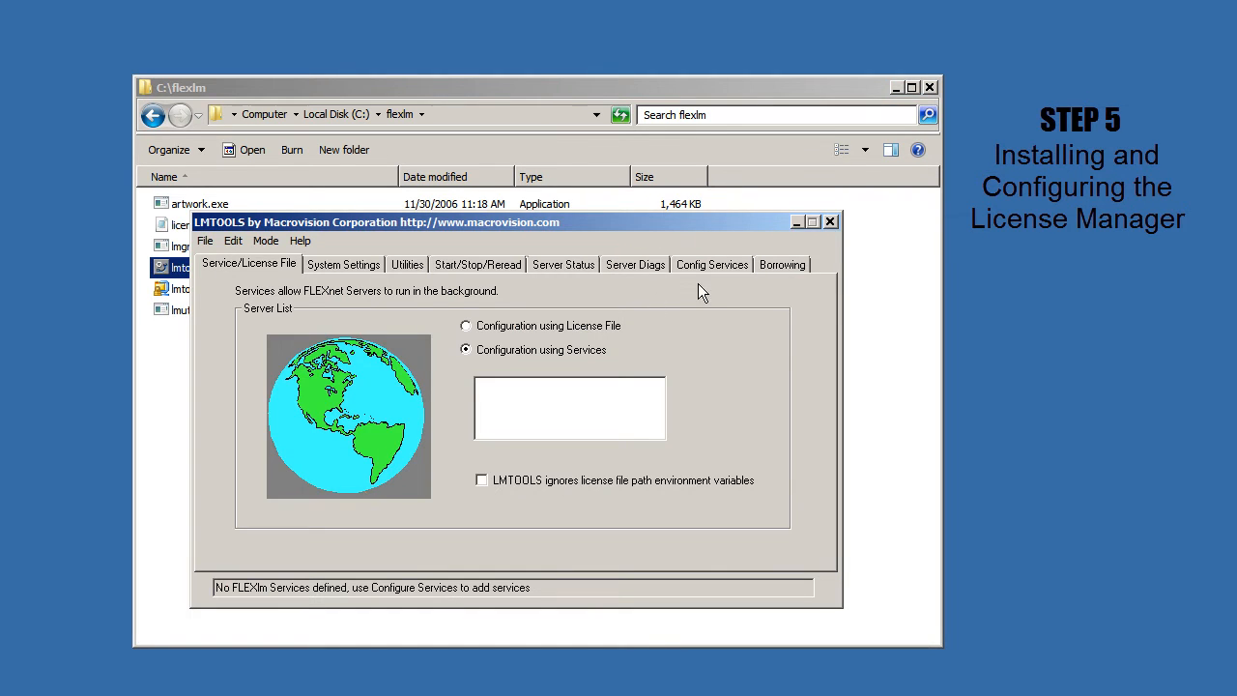
Step: Name the service 'Artwork License Server' and set lmgrd.exe as its server program
click(712, 264)
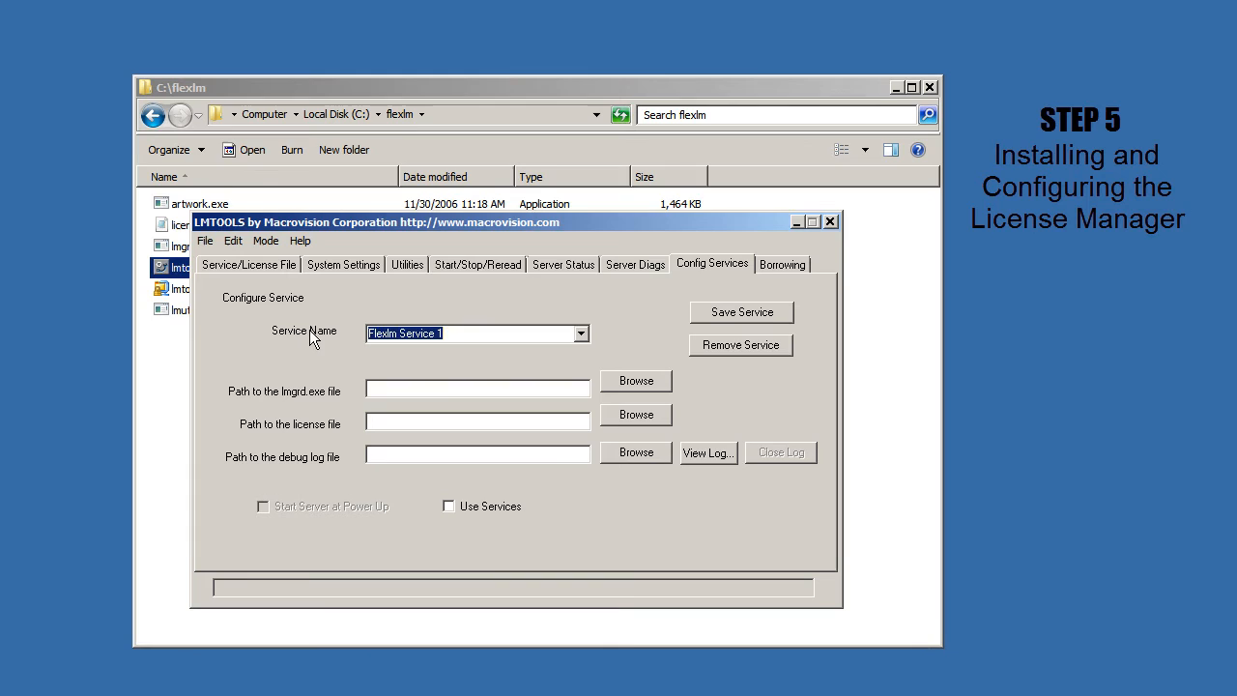
text(Artwork License)
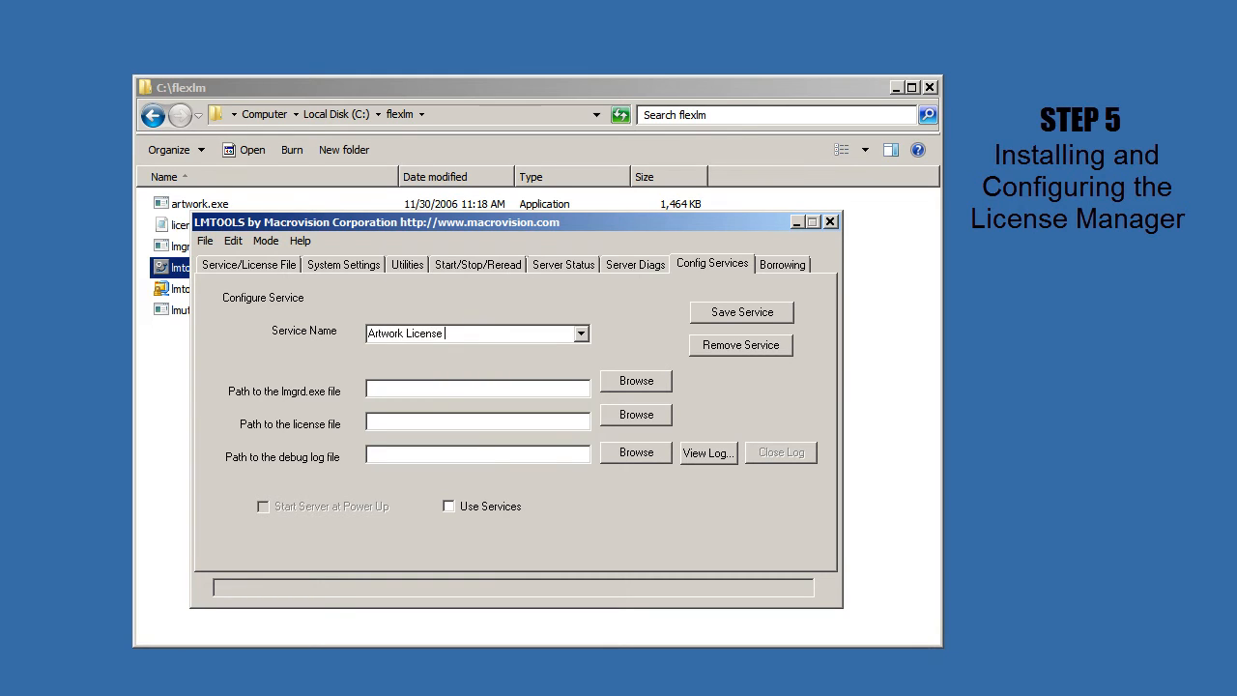
text(Server)
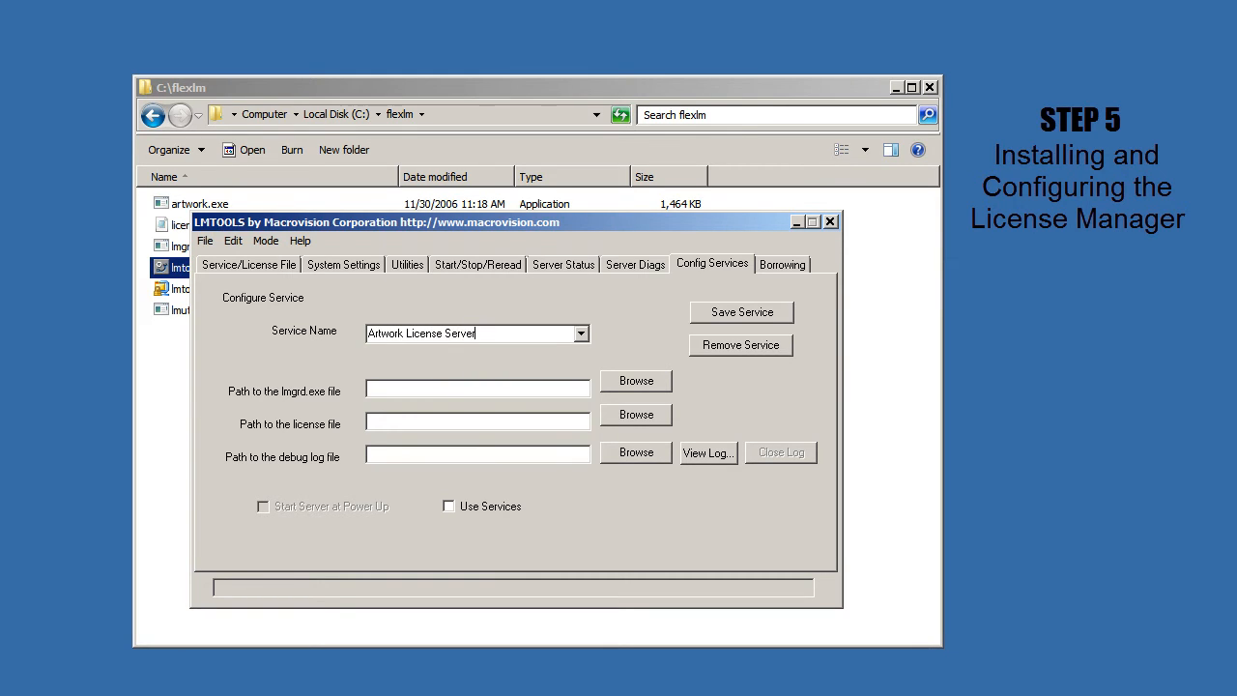
click(635, 379)
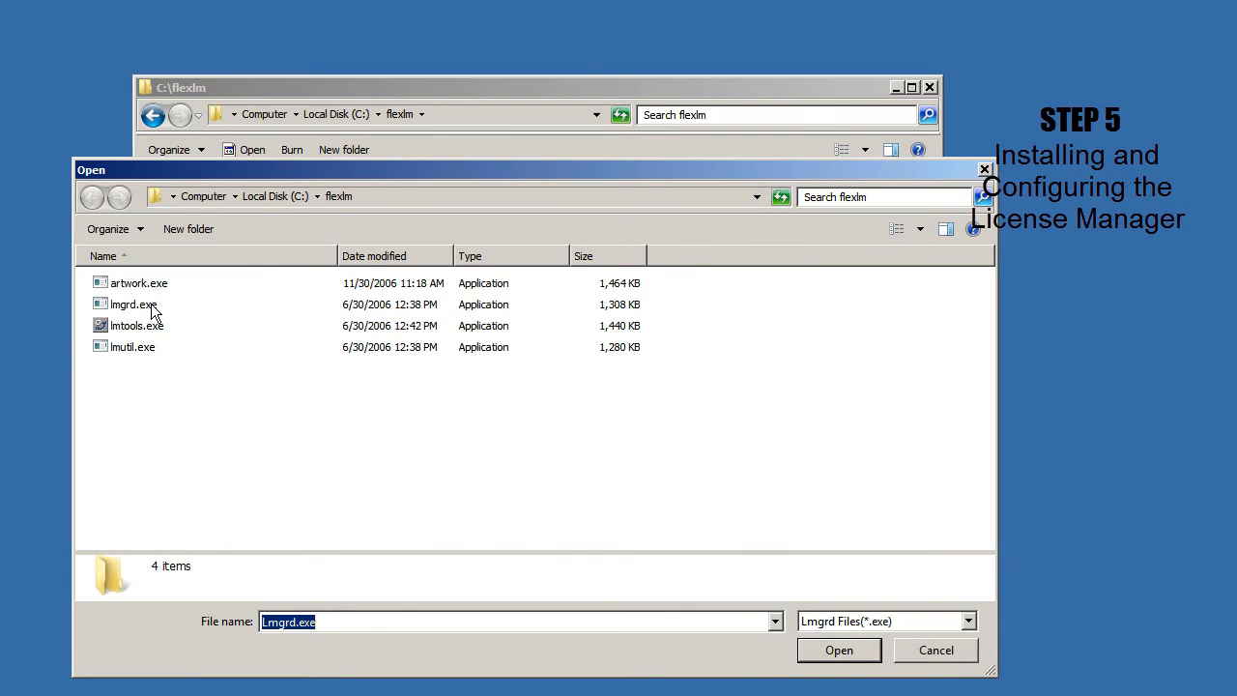
click(837, 649)
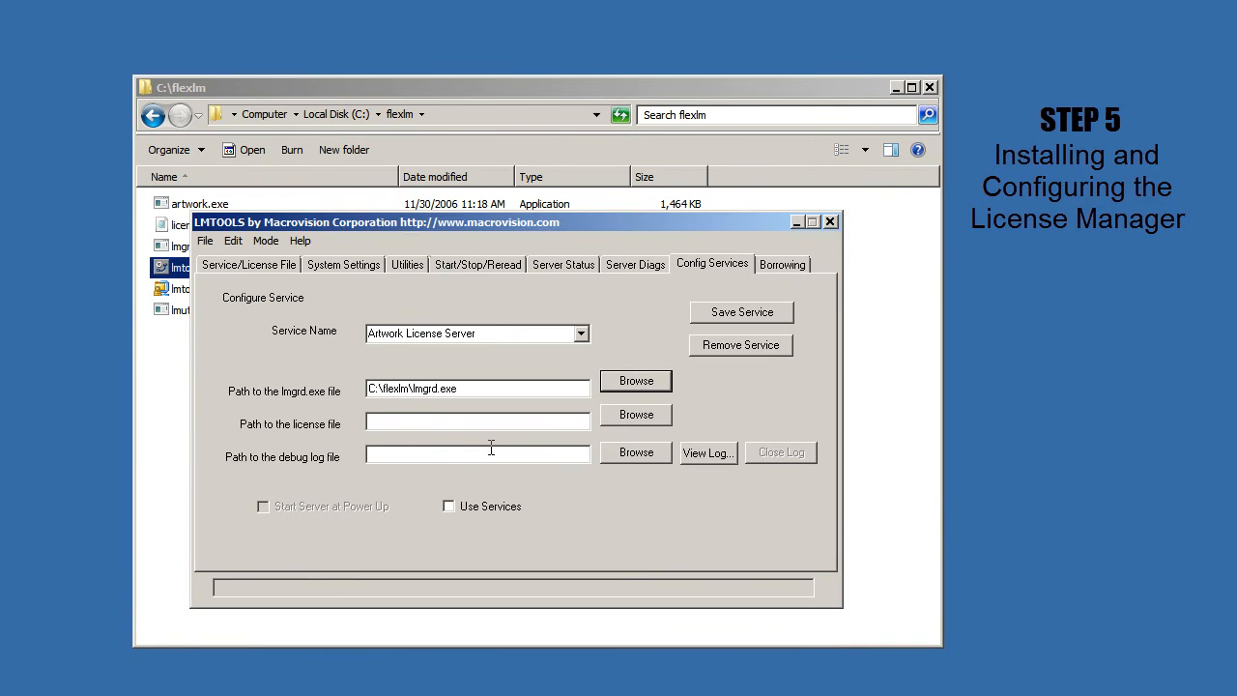
Step: Add the license.dat and license.log paths, enable service and power-up start, then select the service
click(635, 415)
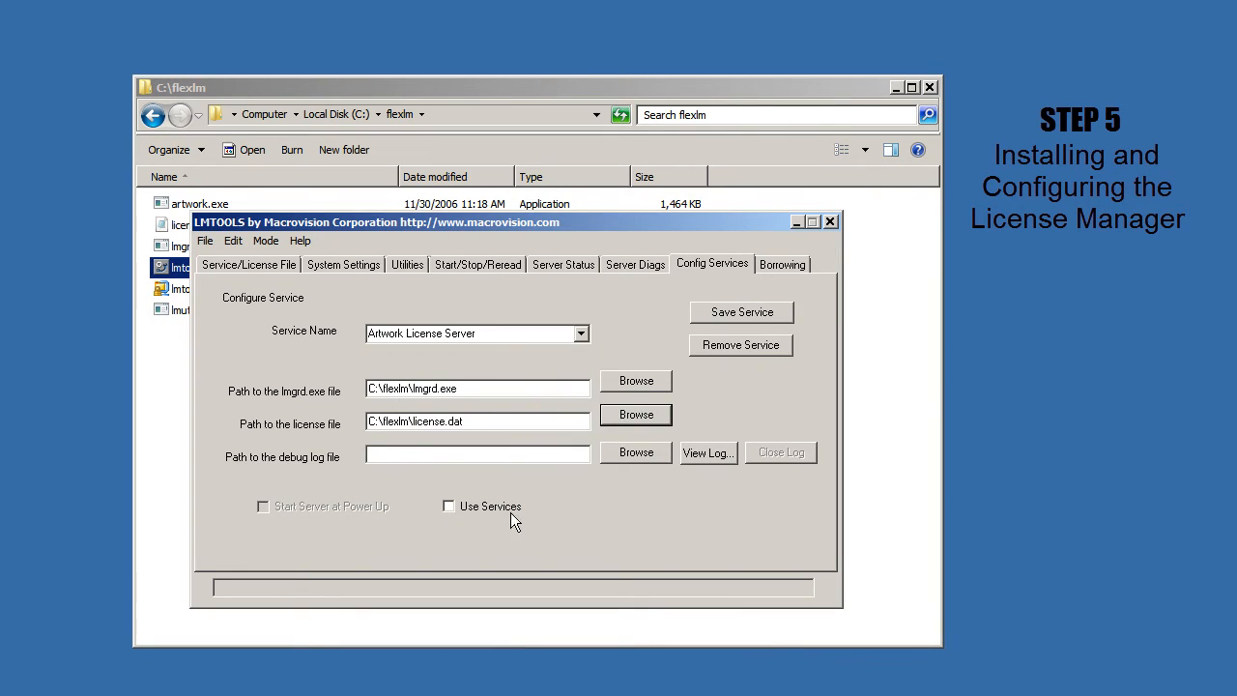
text(c:\flexlm\licens)
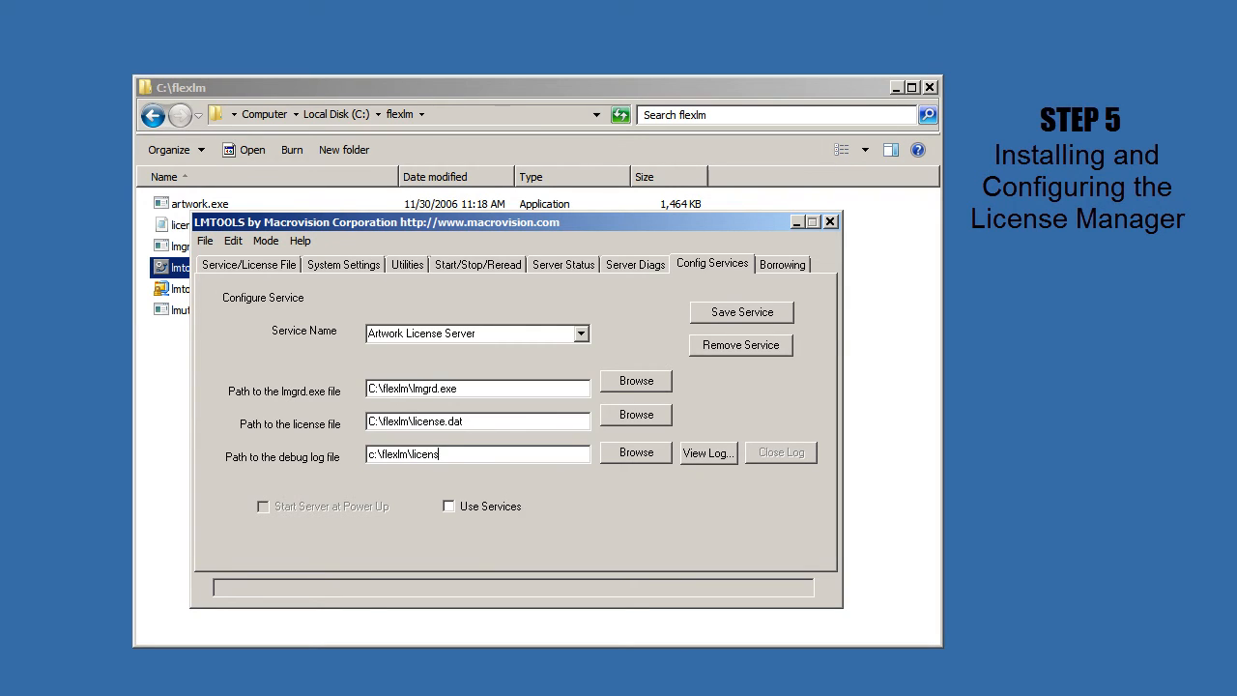
text(e.log)
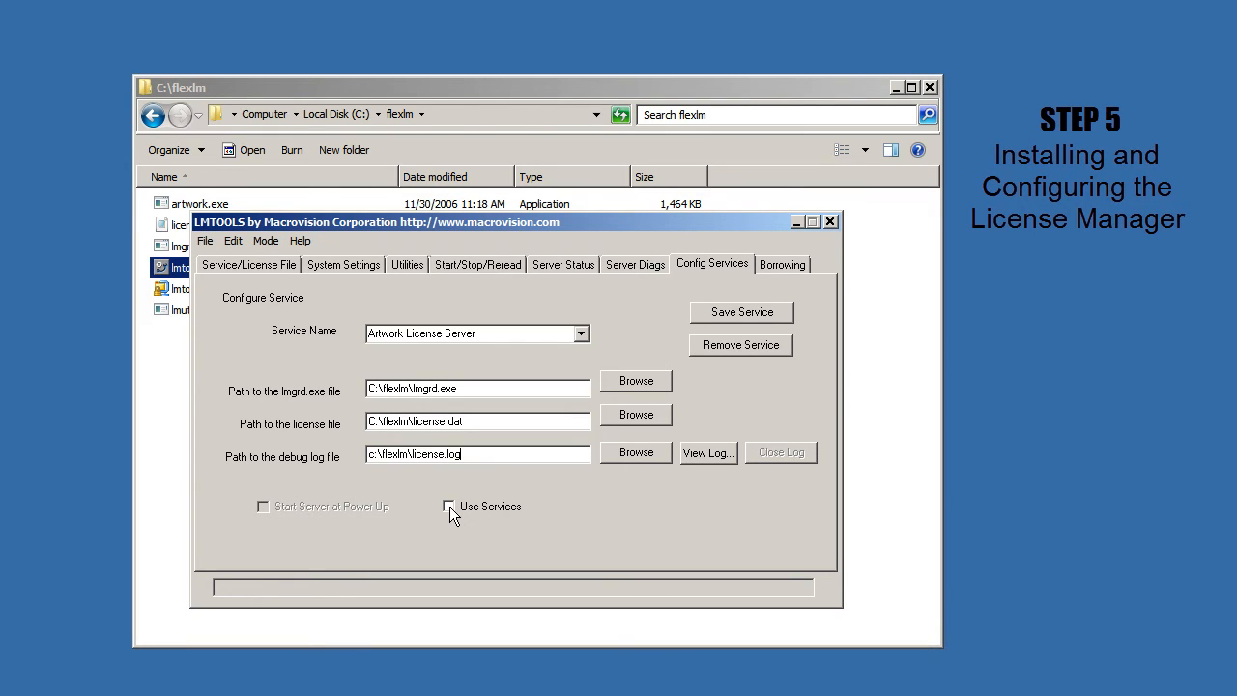
click(447, 506)
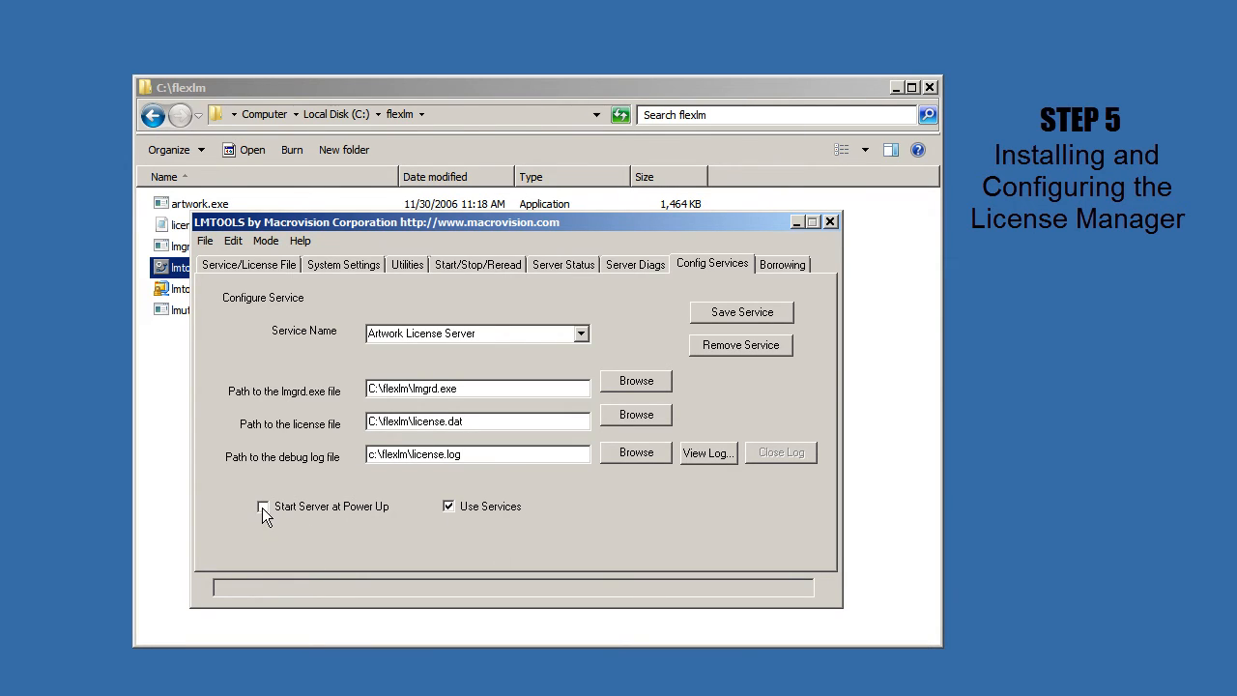
click(262, 505)
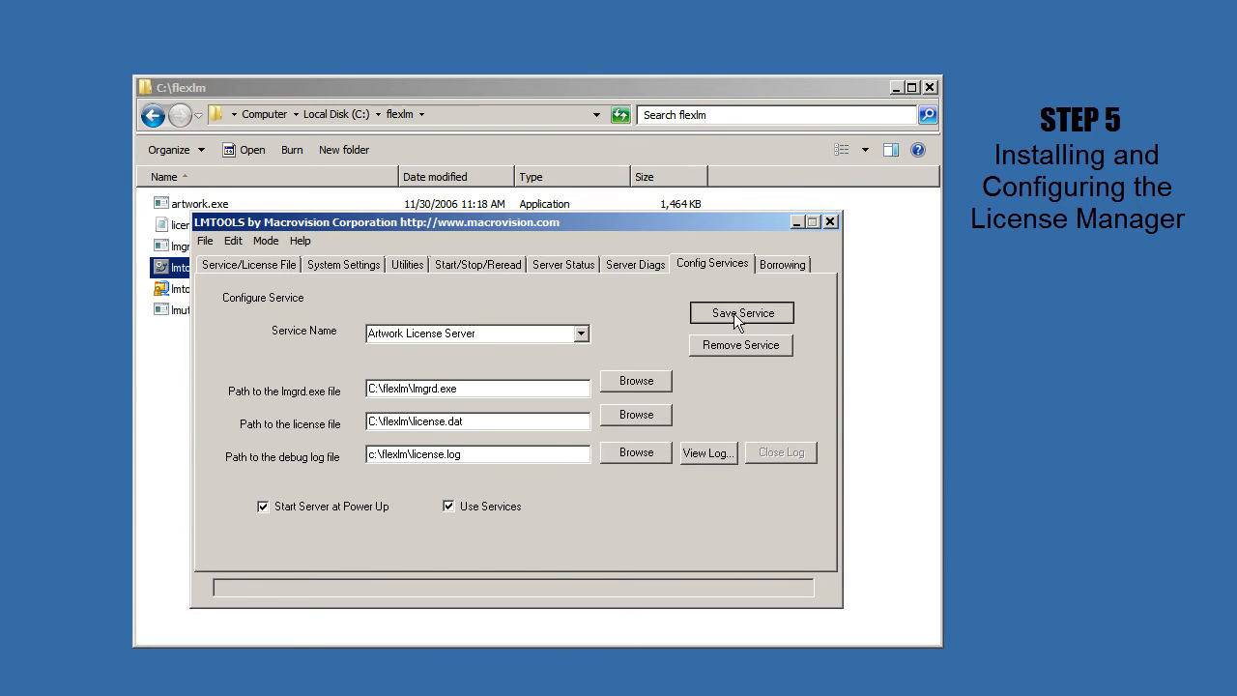
mouse_move(556, 528)
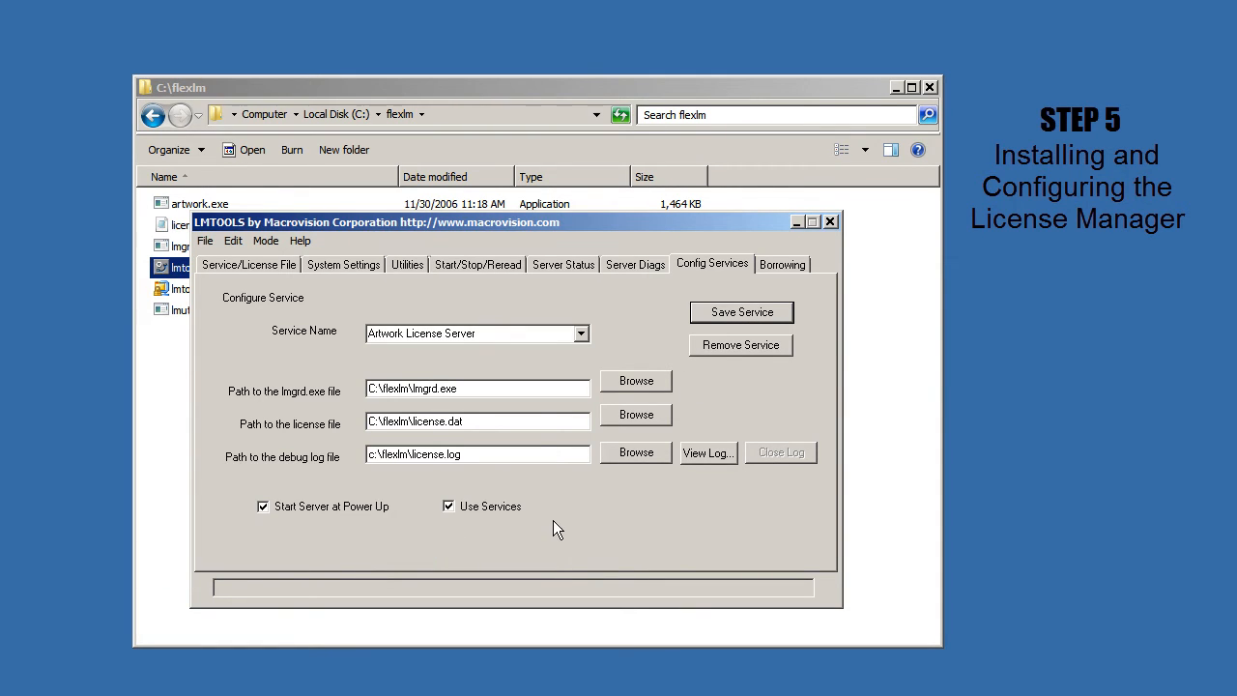
mouse_move(501, 277)
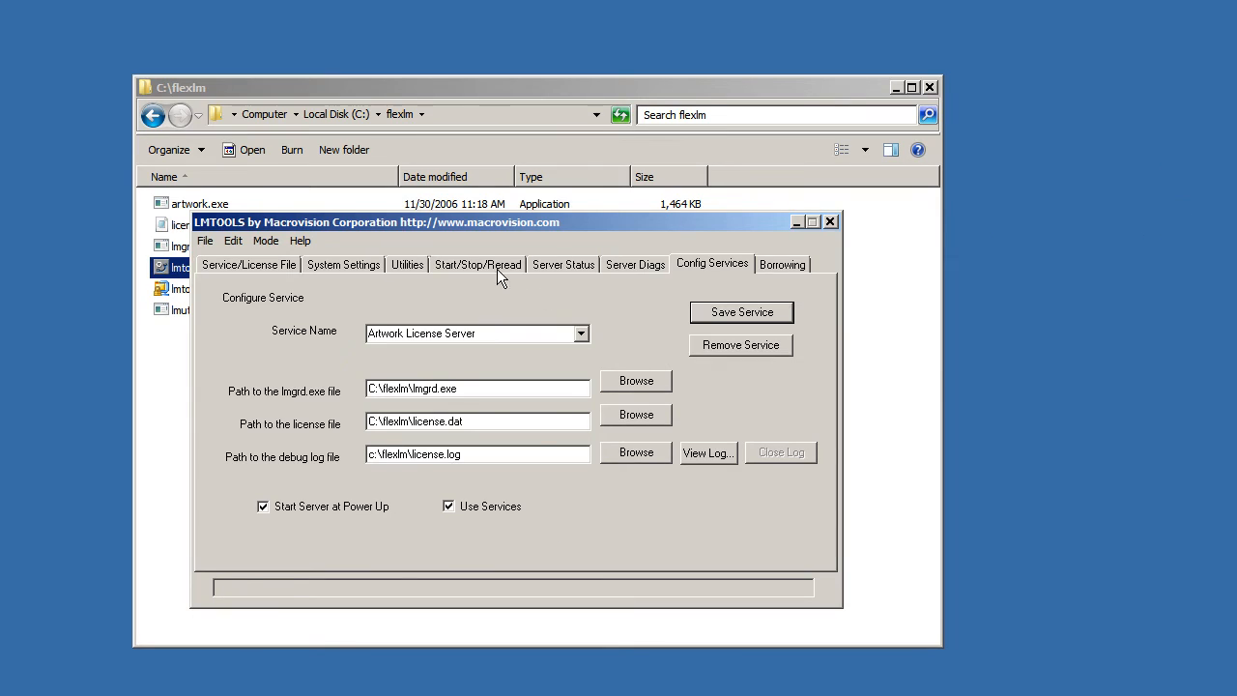
click(476, 263)
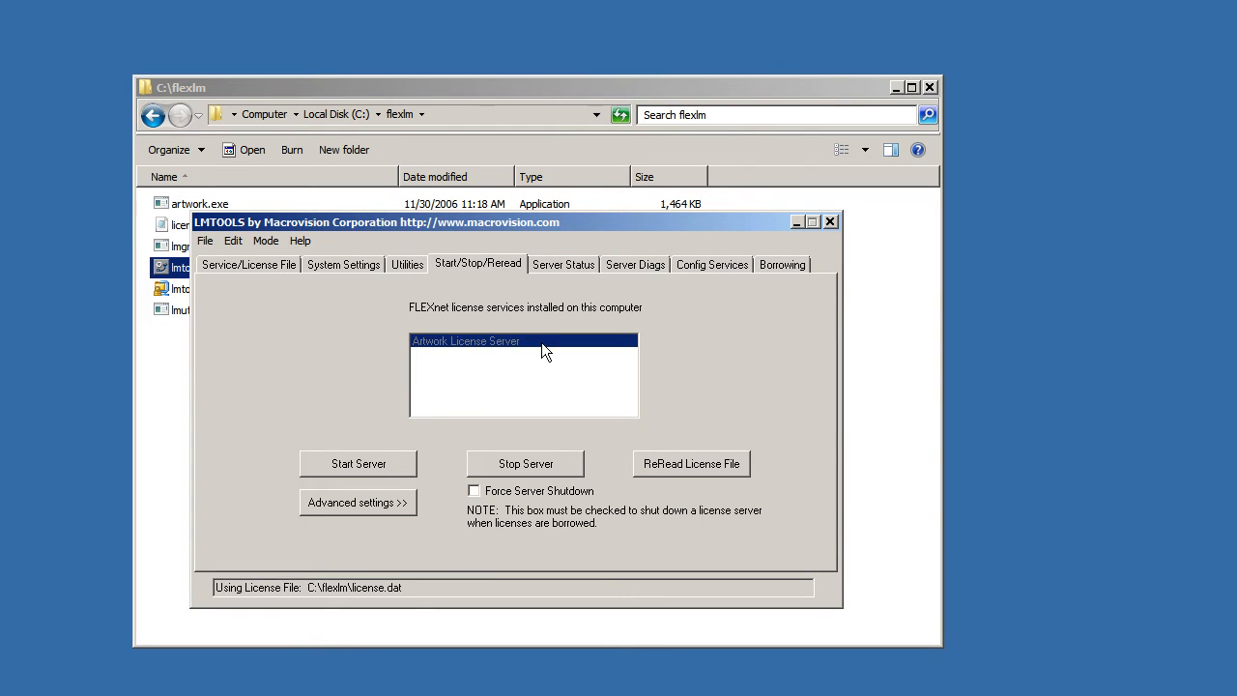
click(357, 463)
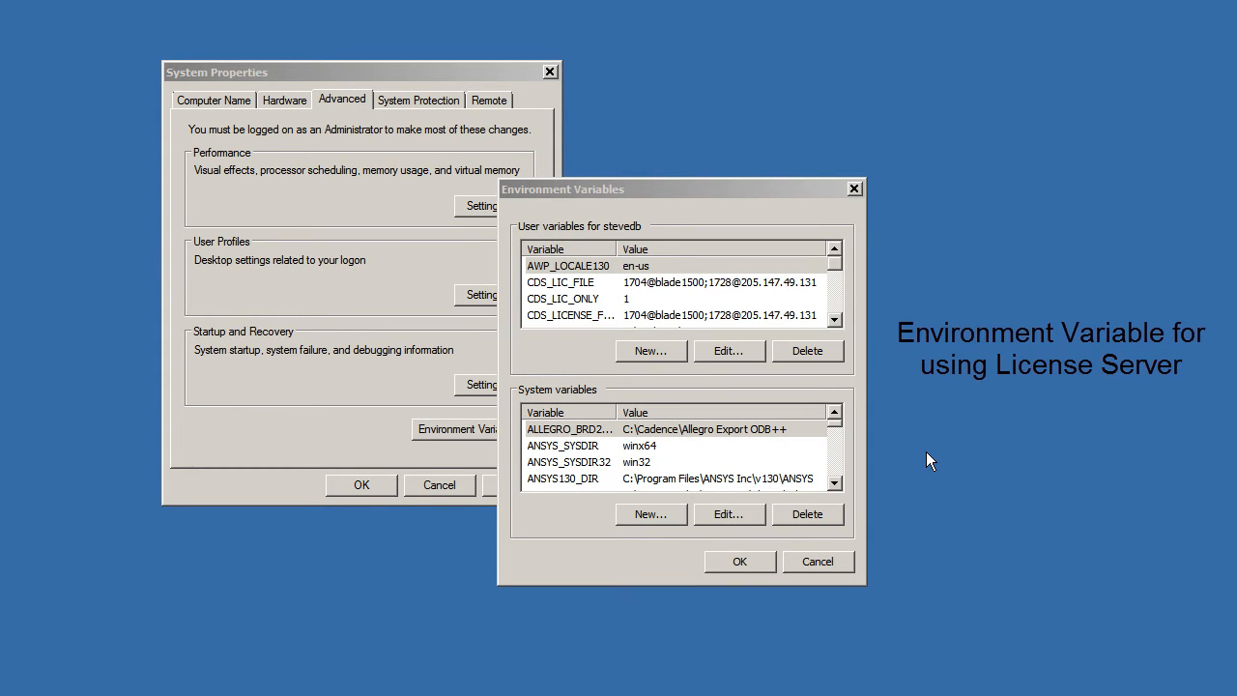
mouse_move(919, 455)
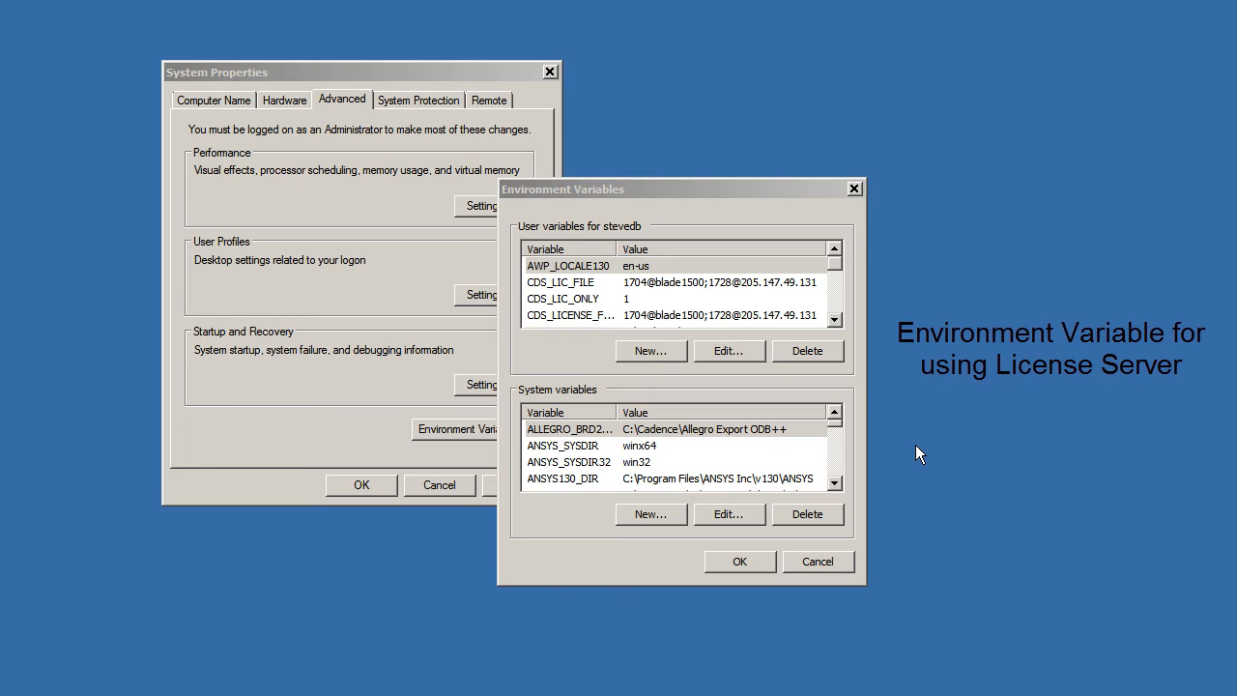
mouse_move(556, 423)
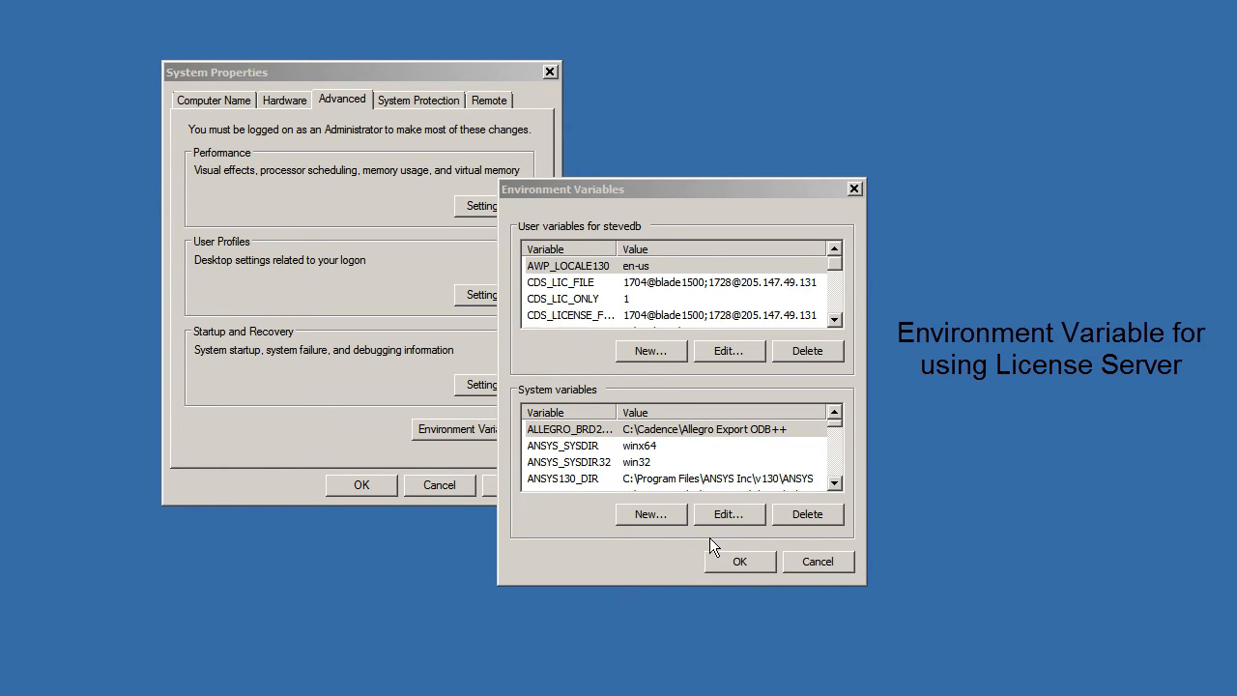
Step: Enter a new system variable ARTWORK_LICENSE_FILE with value 1701@asmsc44
click(650, 513)
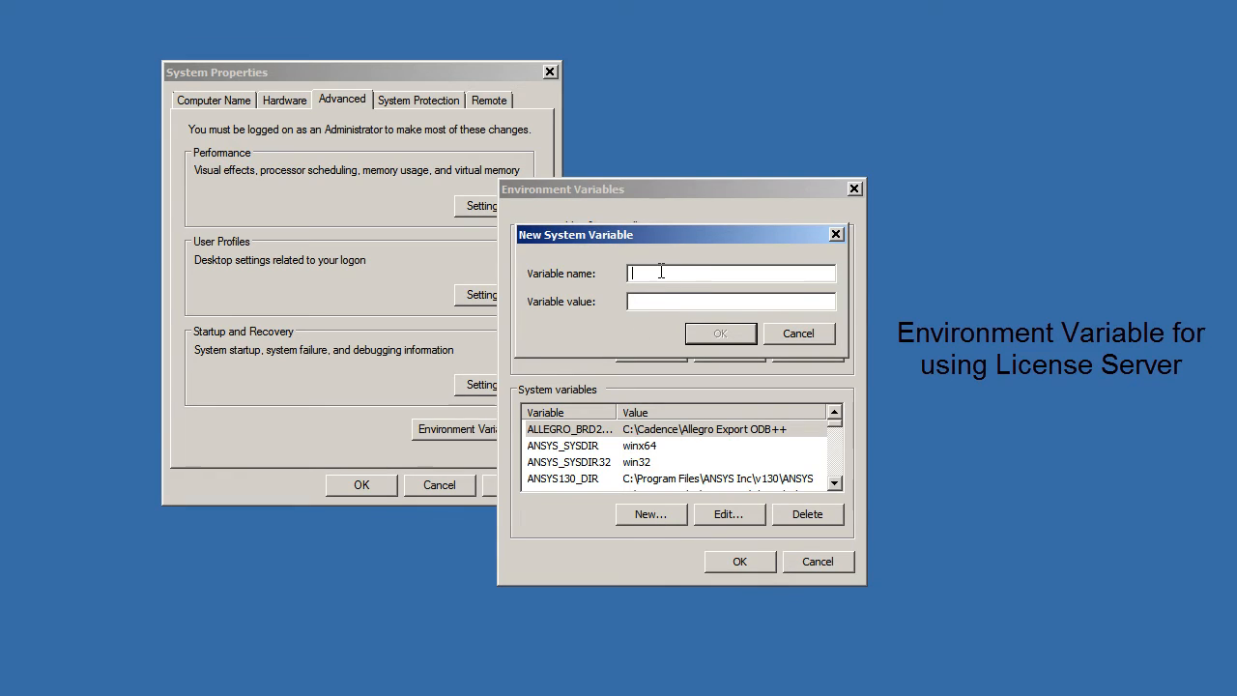
text(ARTW)
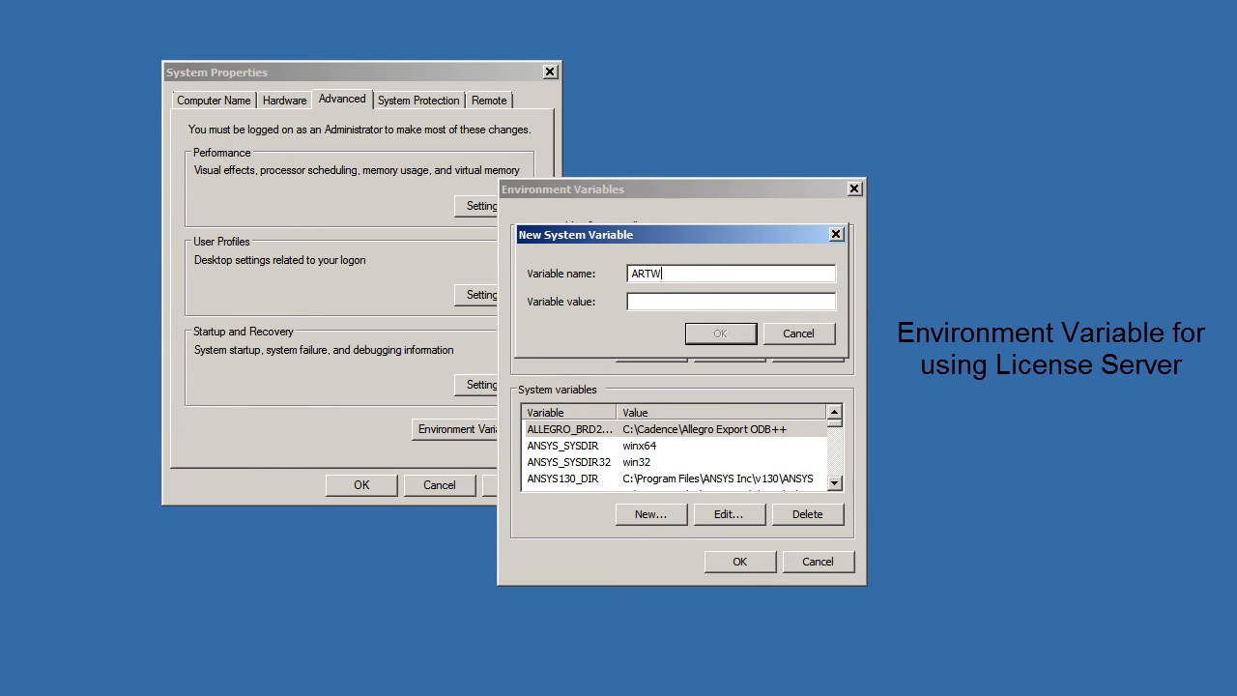
text(ORK_LICENSE-F)
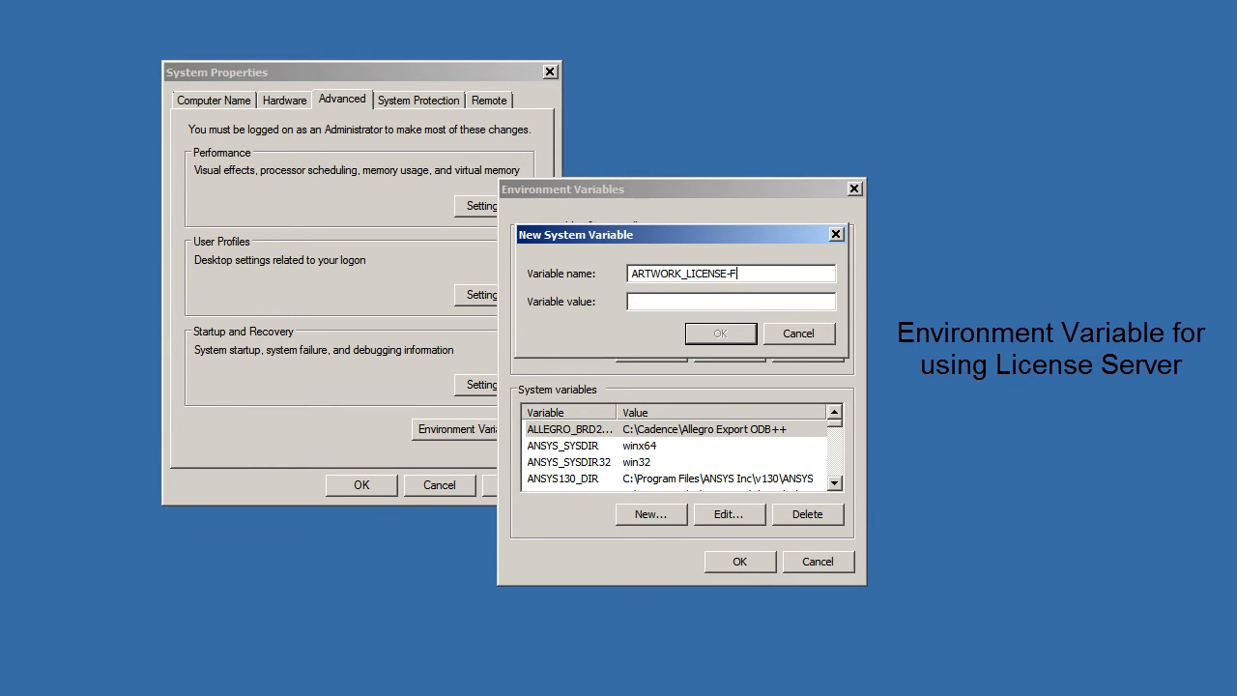
text(ILE)
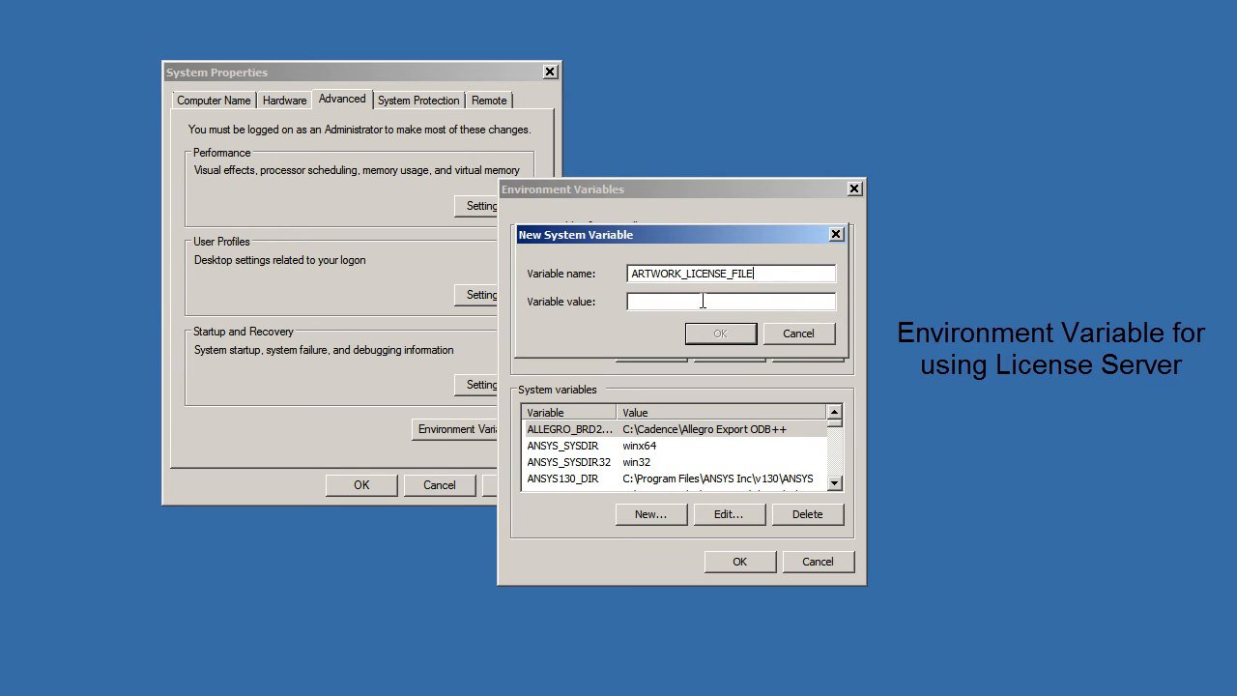
mouse_move(619, 356)
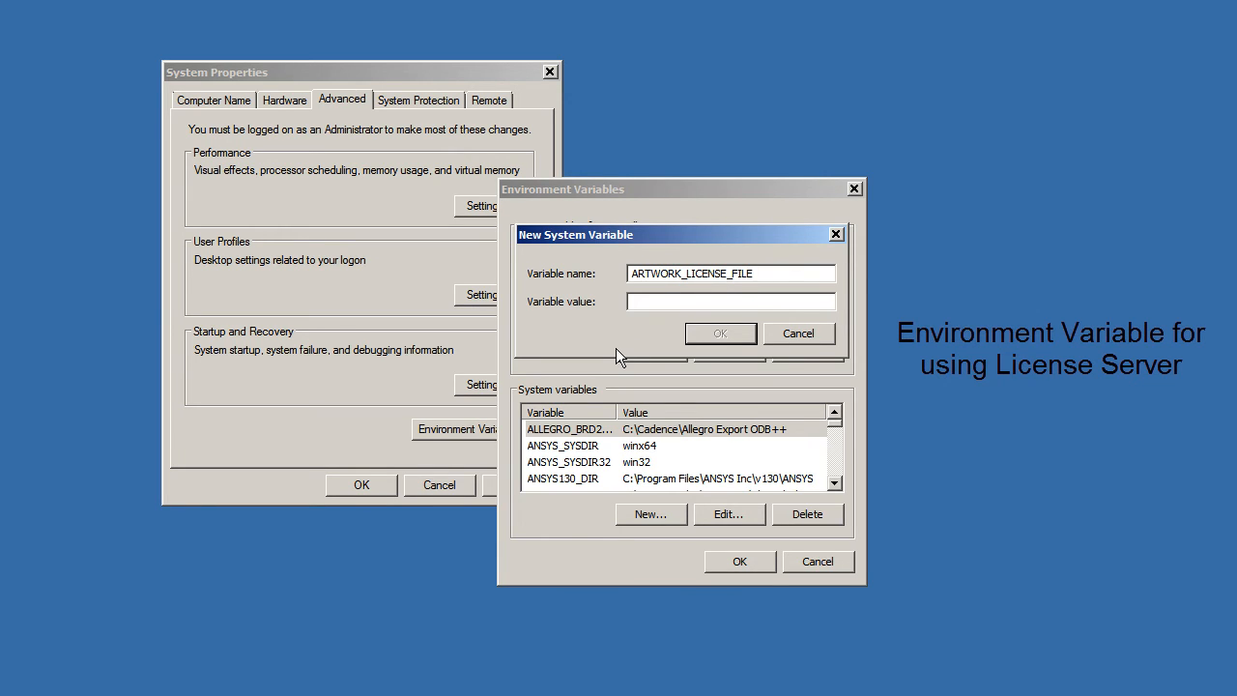
text(170)
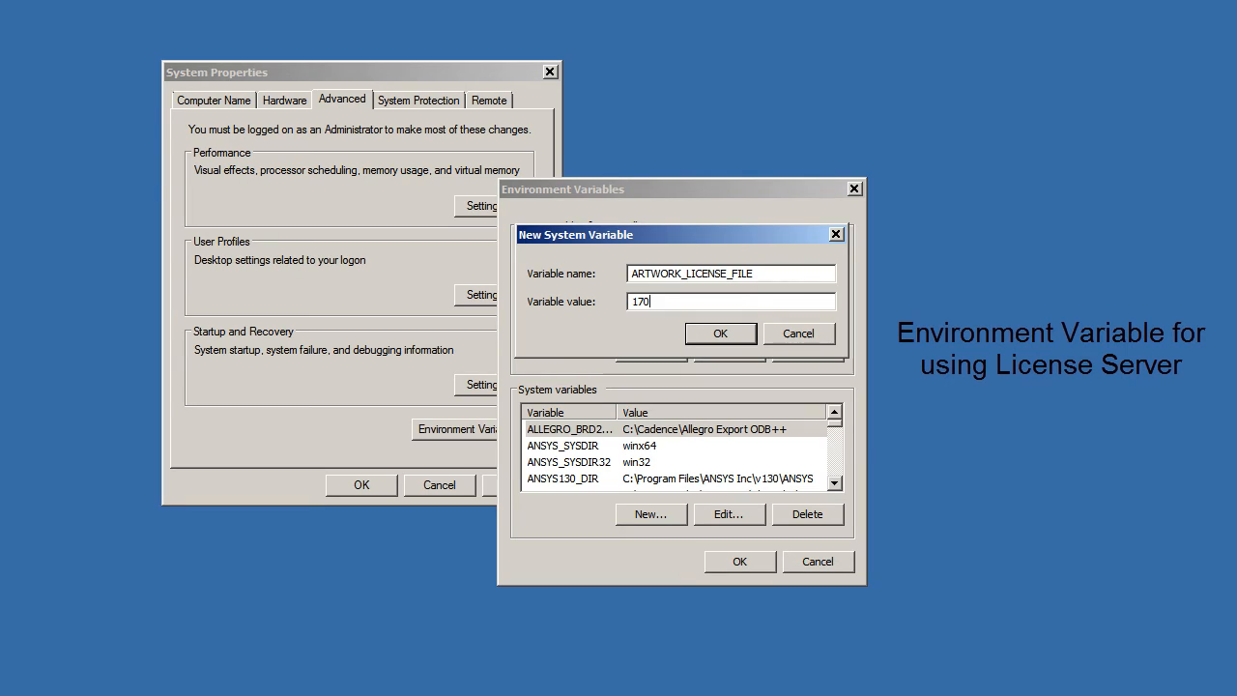
text(1@)
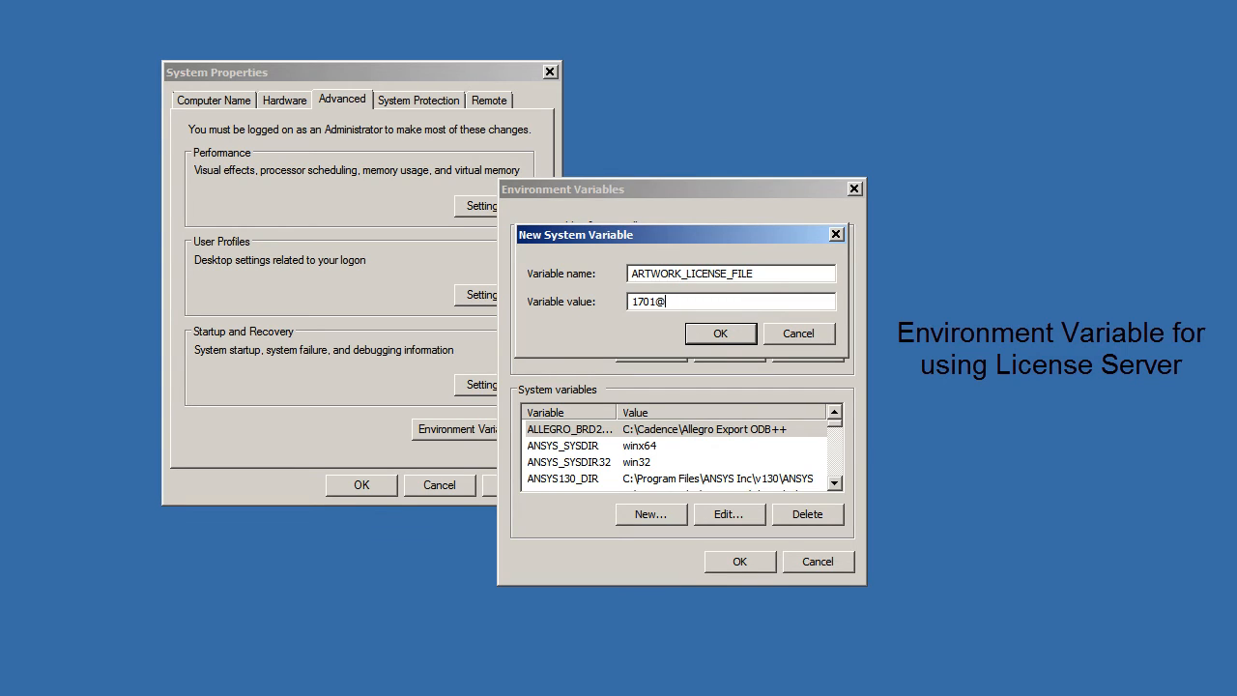
text(asmsc44)
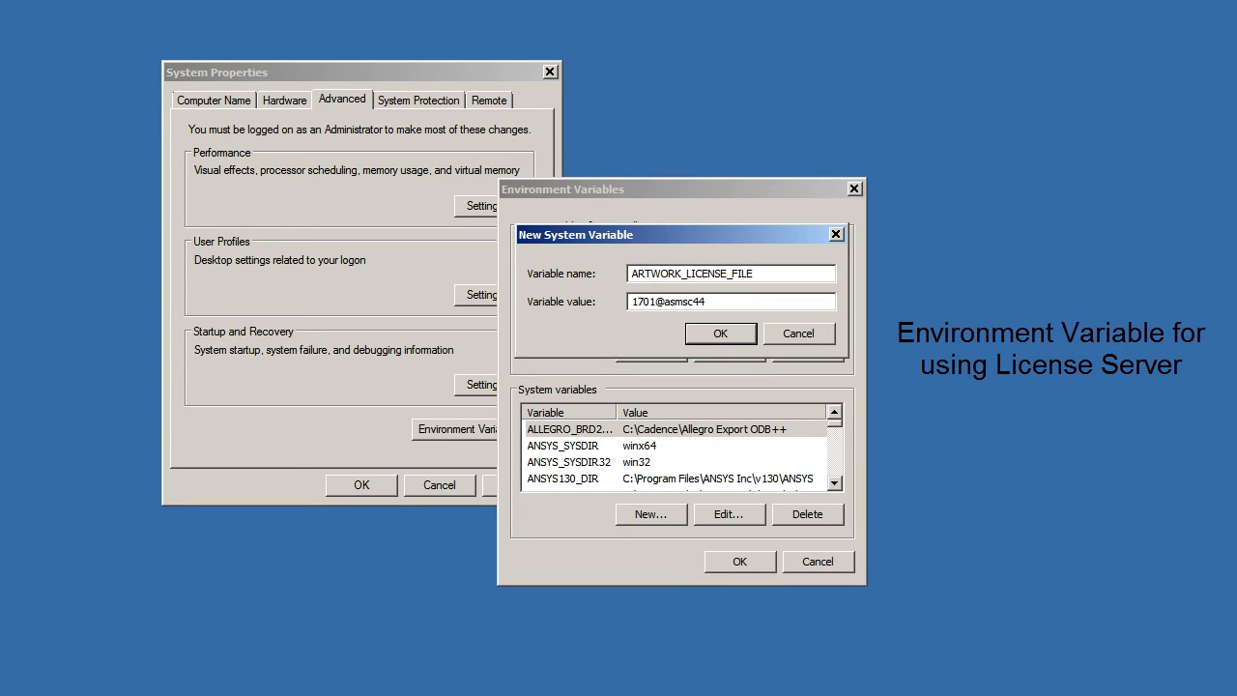
triple_click(729, 273)
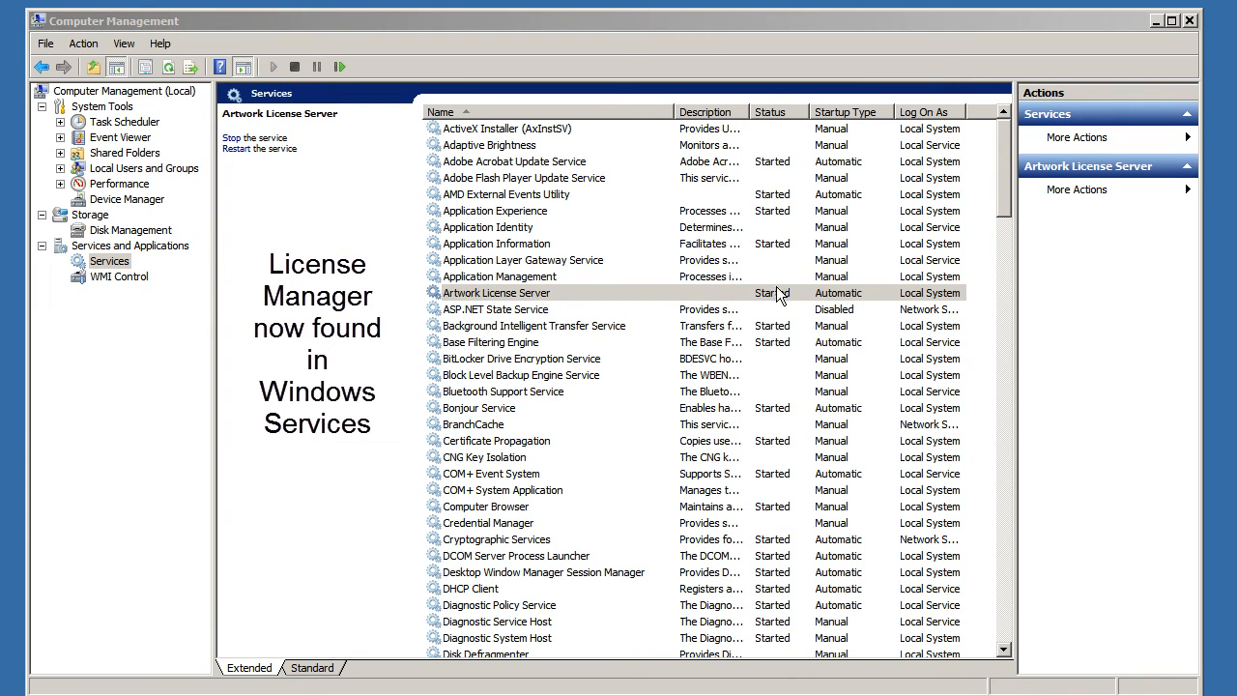
mouse_move(862, 305)
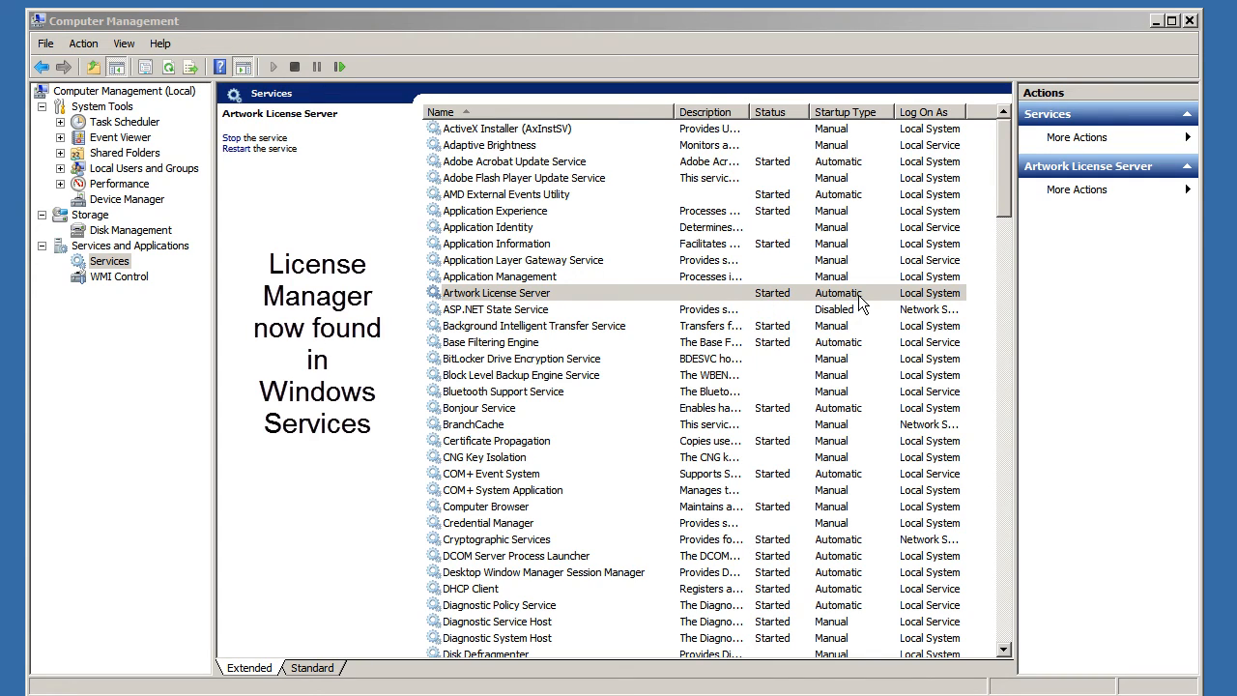
mouse_move(461, 303)
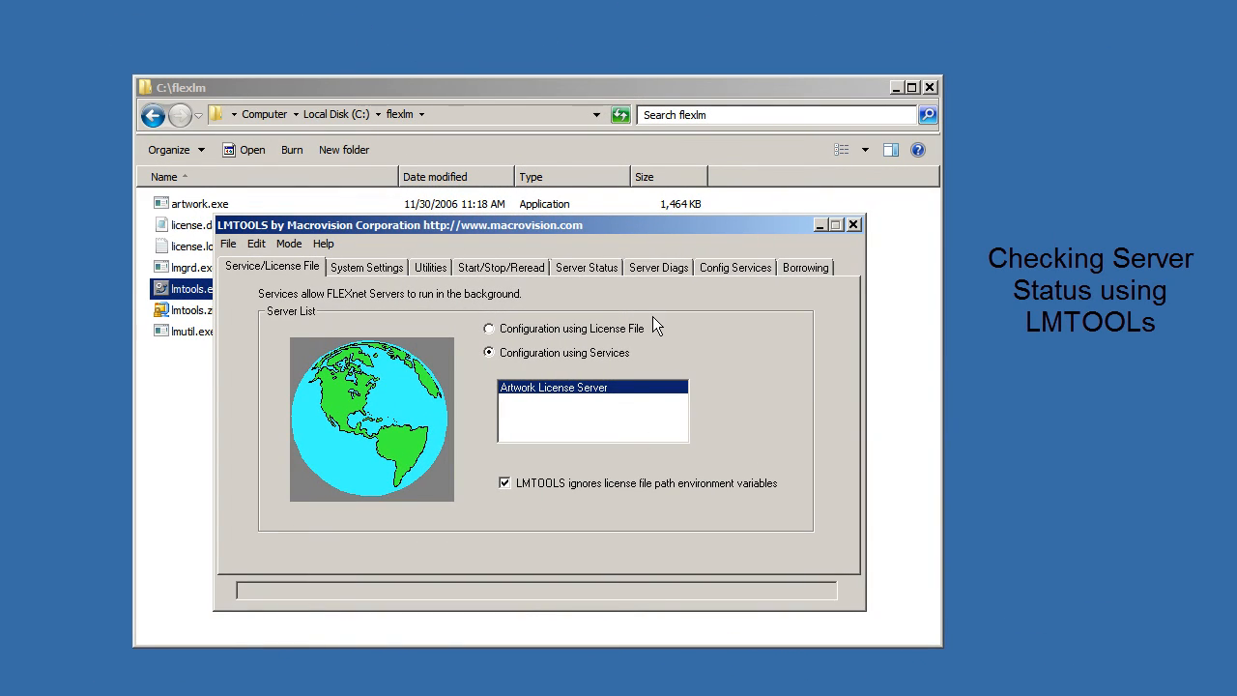
mouse_move(712, 352)
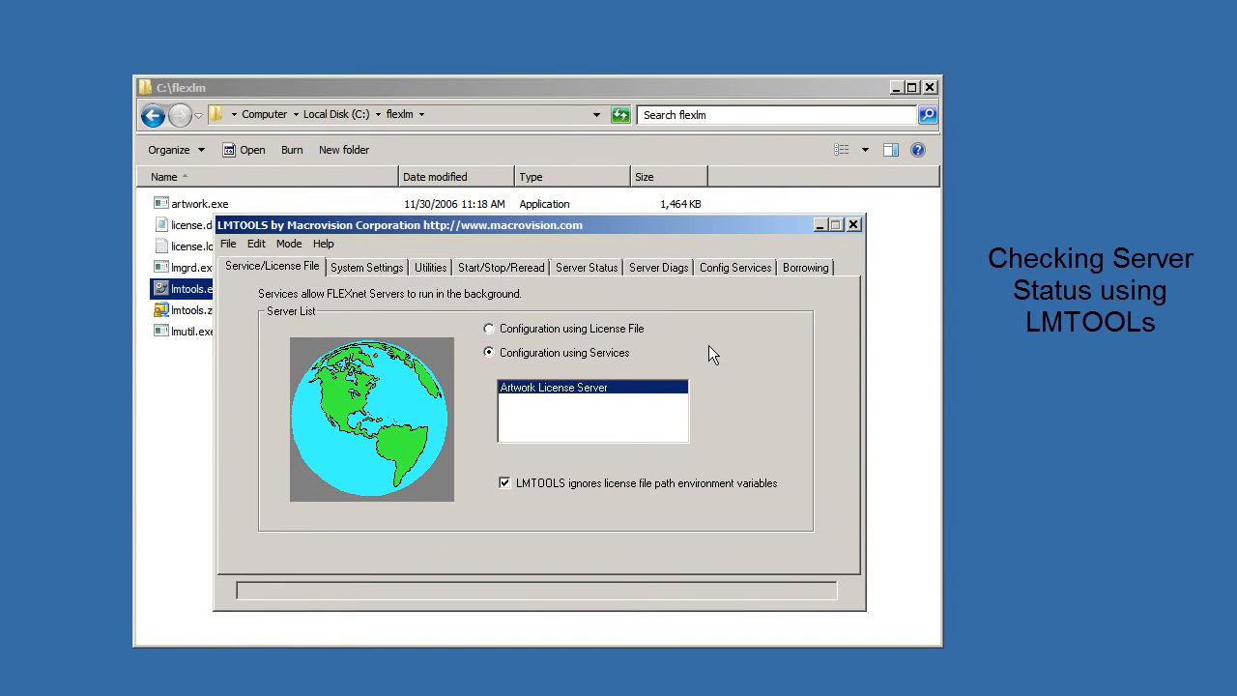
Step: Run a Server Status enquiry, check the asmsc44 port and licenses in use, then close LMTOOLS
click(587, 267)
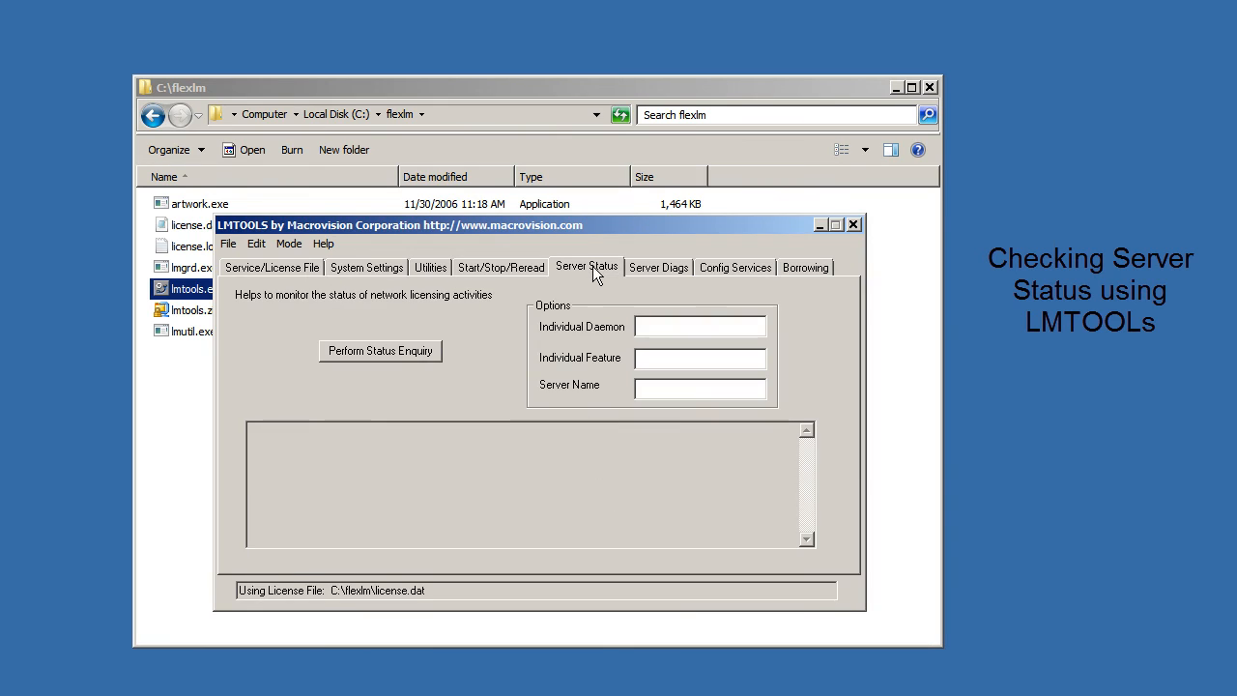
click(380, 350)
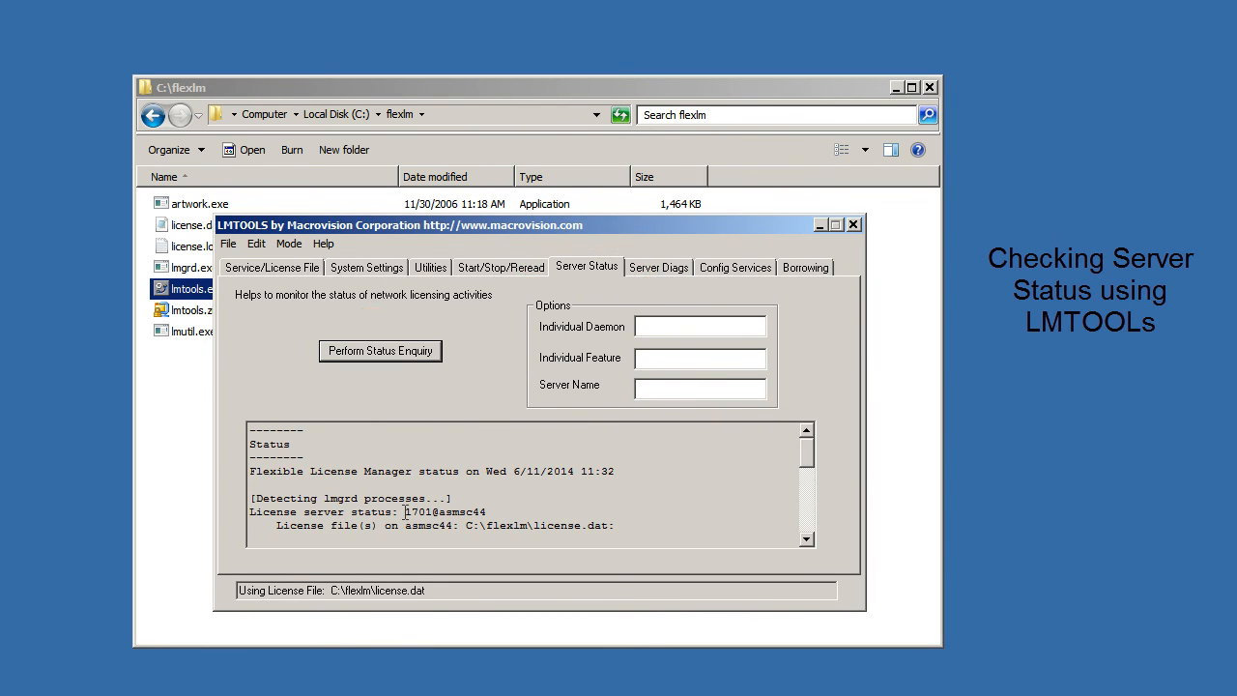
double_click(444, 511)
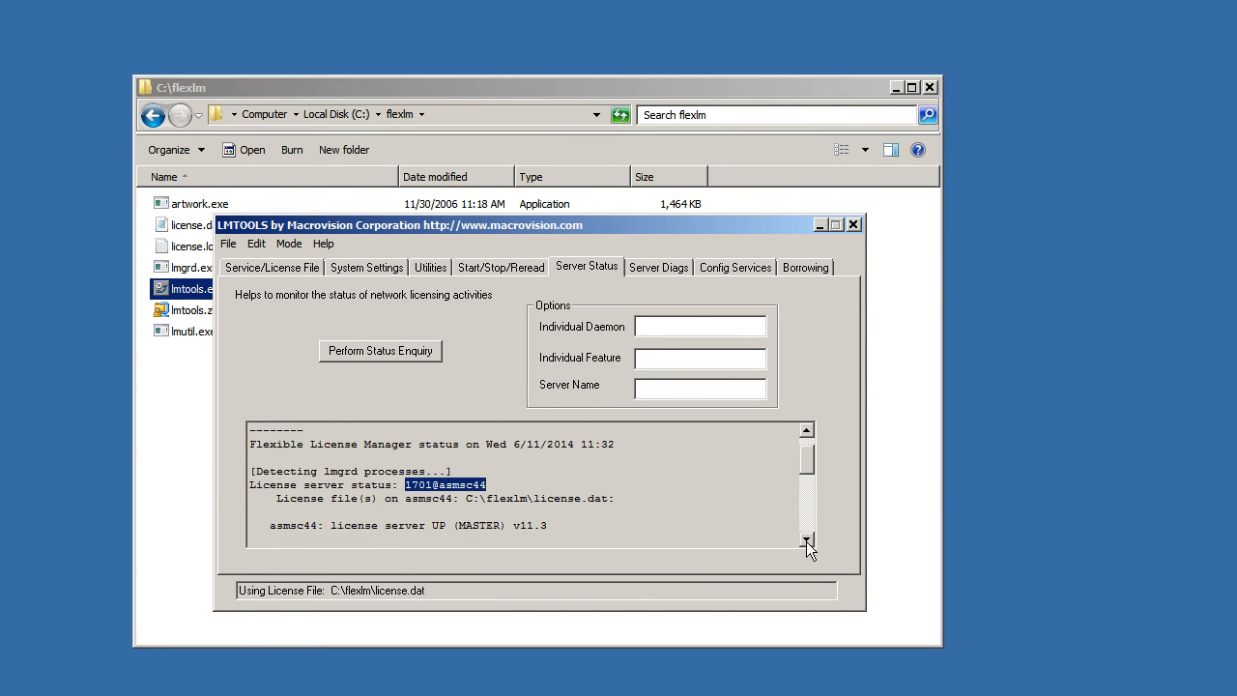
scroll(down, 3)
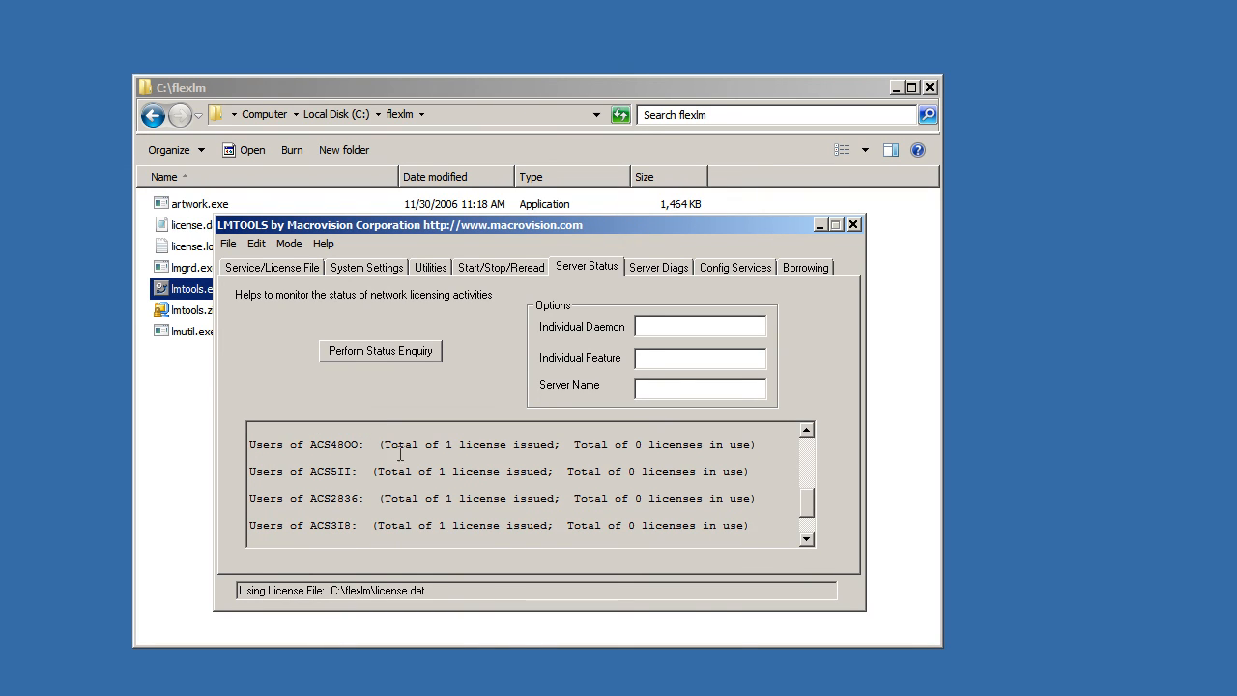
double_click(333, 443)
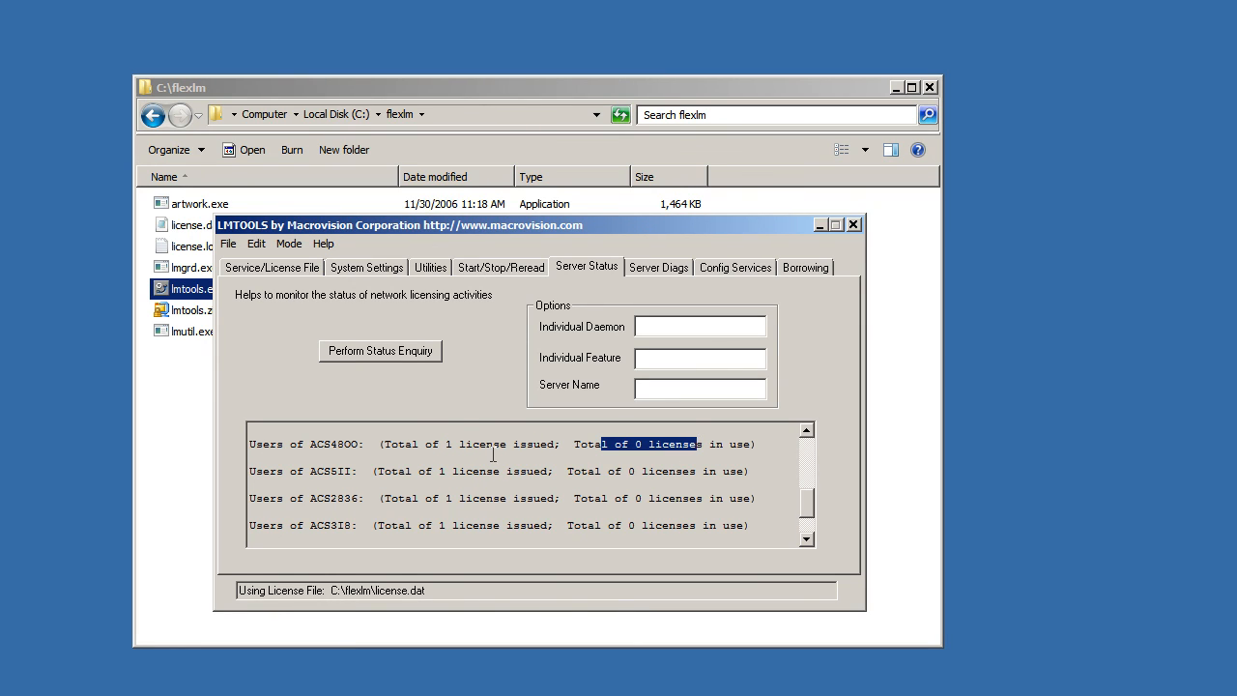
mouse_move(657, 440)
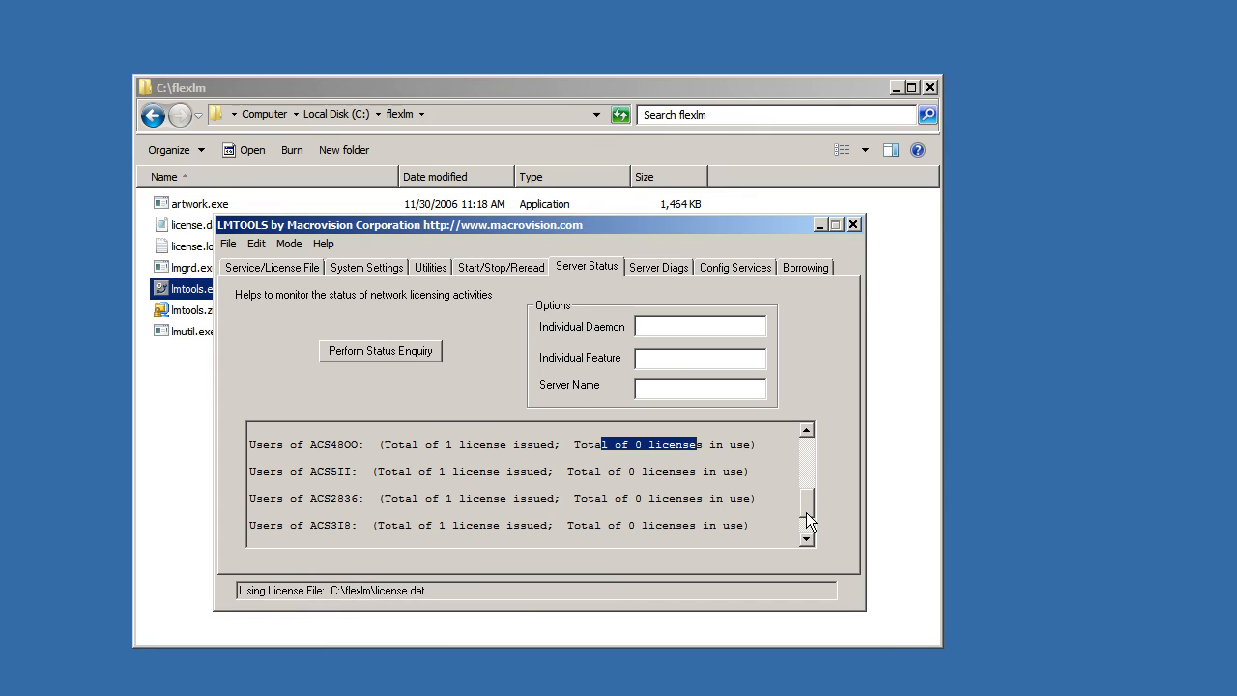
click(853, 225)
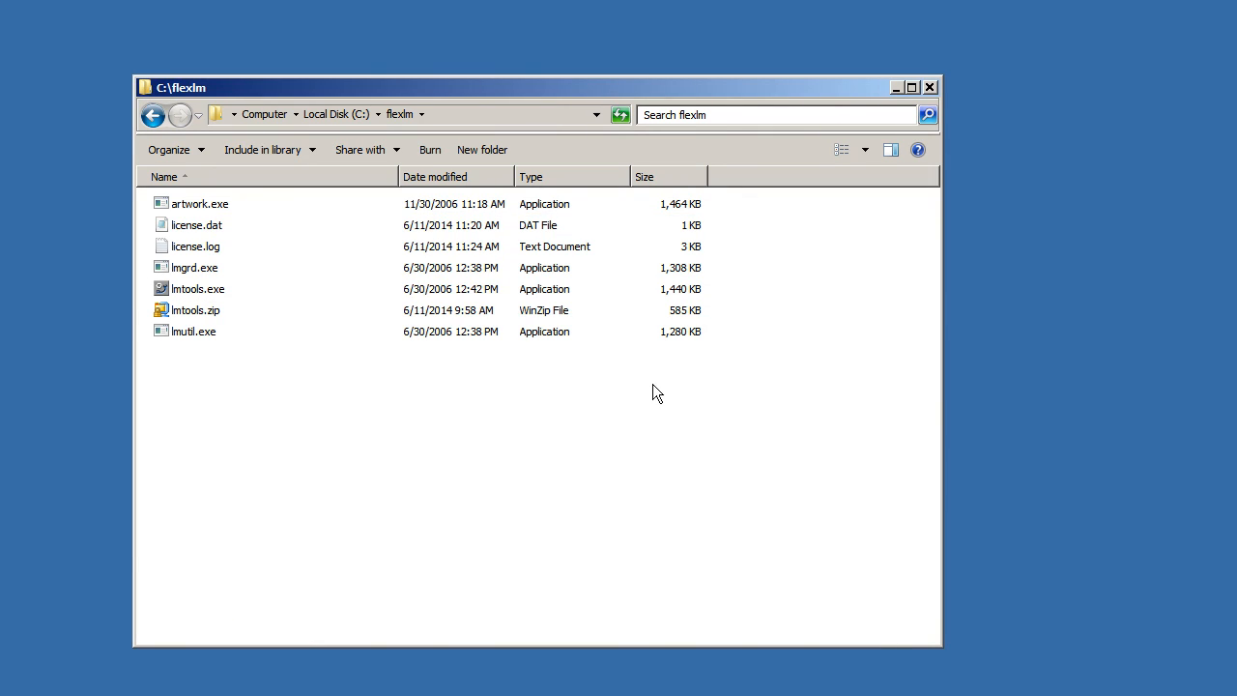
mouse_move(837, 378)
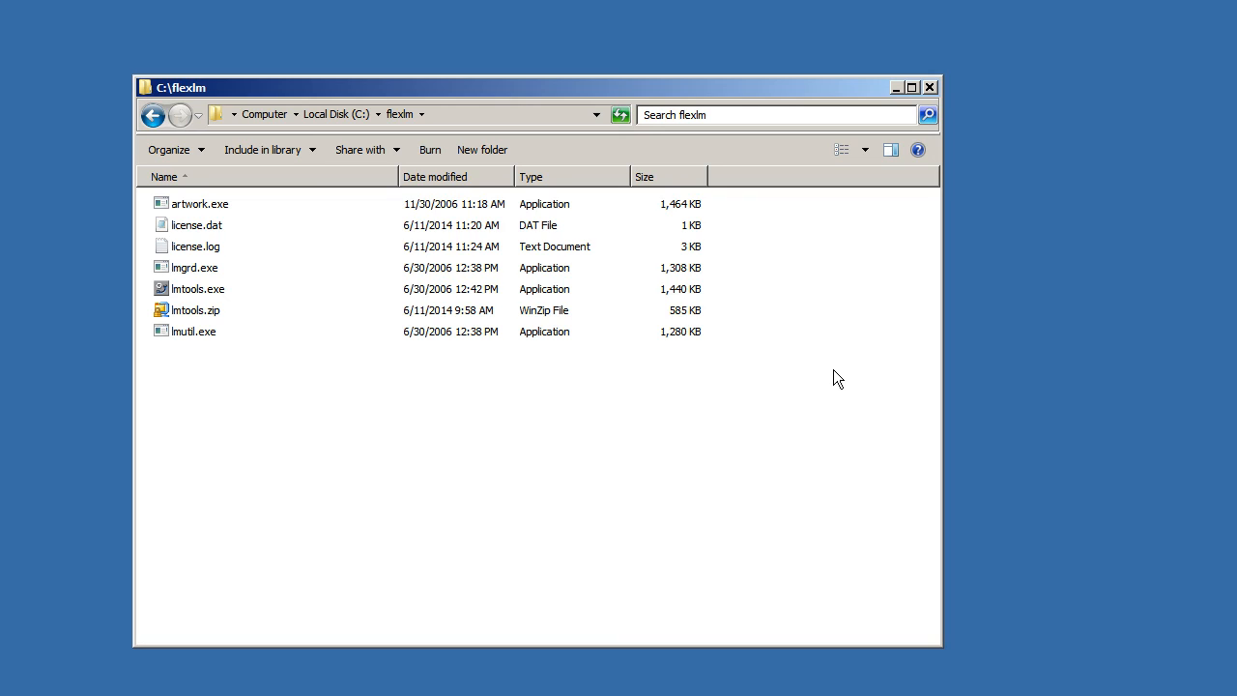
mouse_move(808, 445)
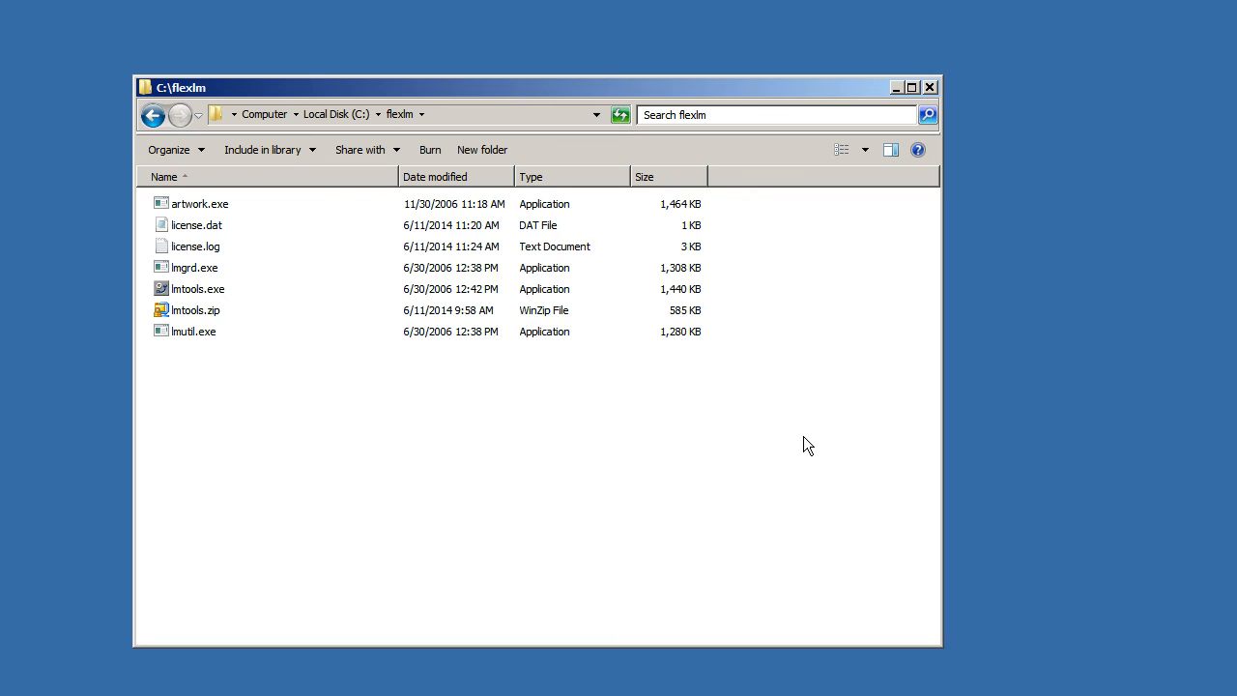